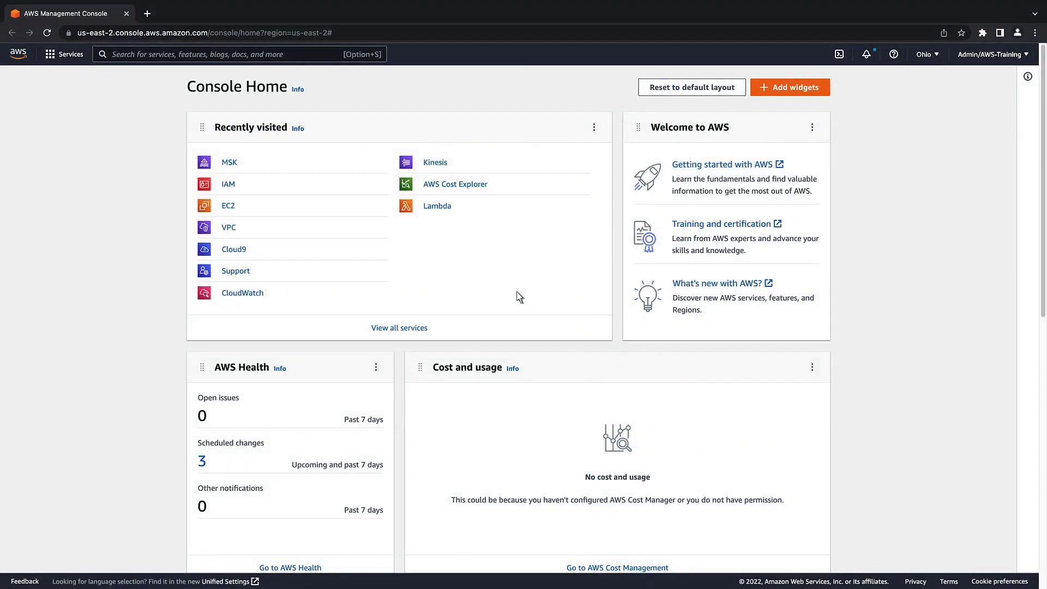
Navigate from the Services menu to the Amazon MSK clusters list
click(70, 55)
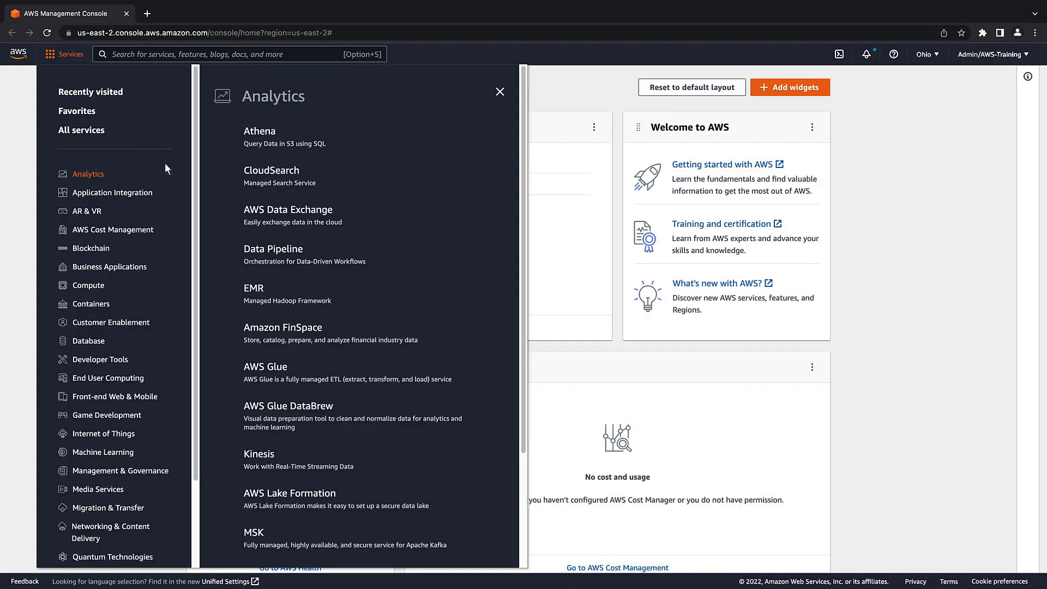
scroll(down, 3)
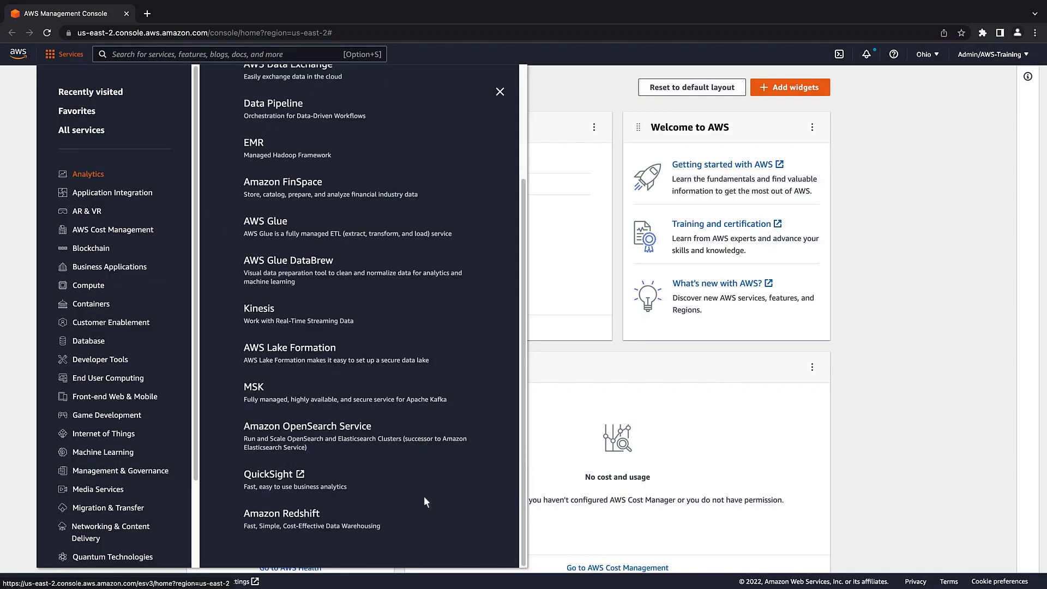
click(254, 386)
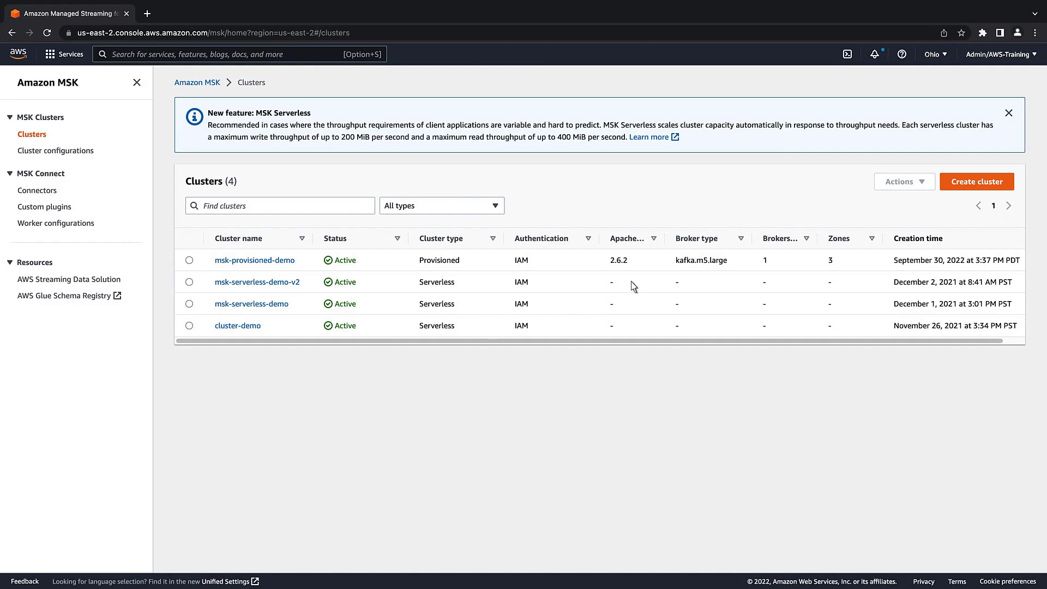
Begin a custom-create serverless cluster named demo_cluster and continue to networking
click(976, 181)
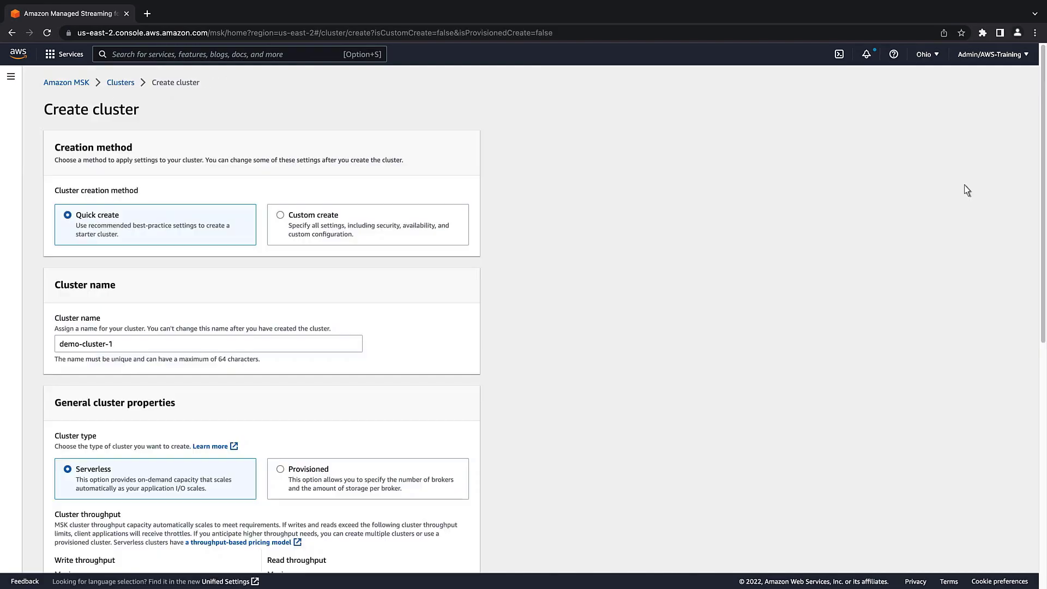
mouse_move(284, 224)
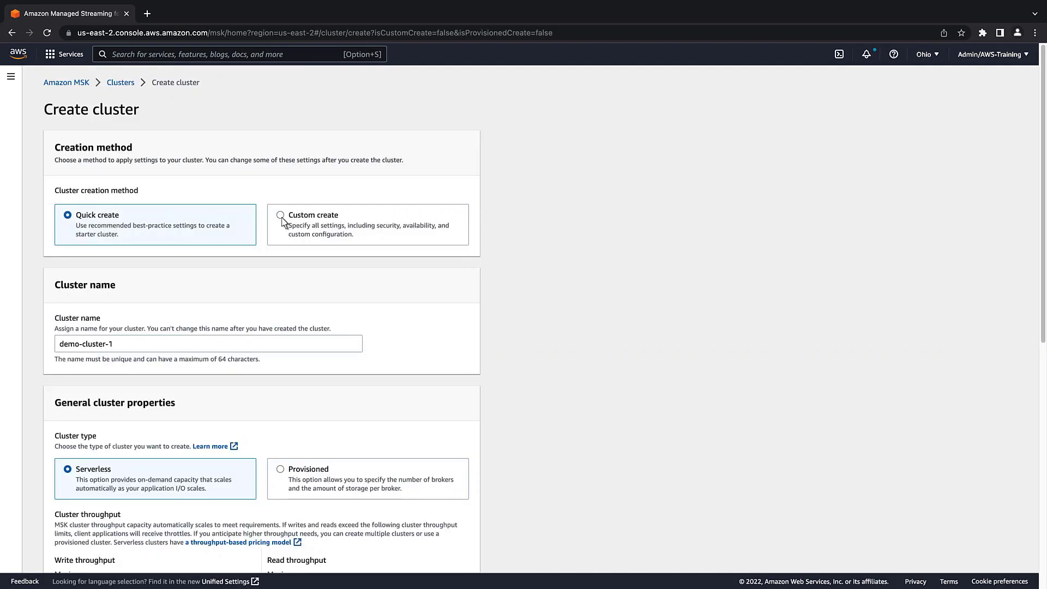
click(280, 215)
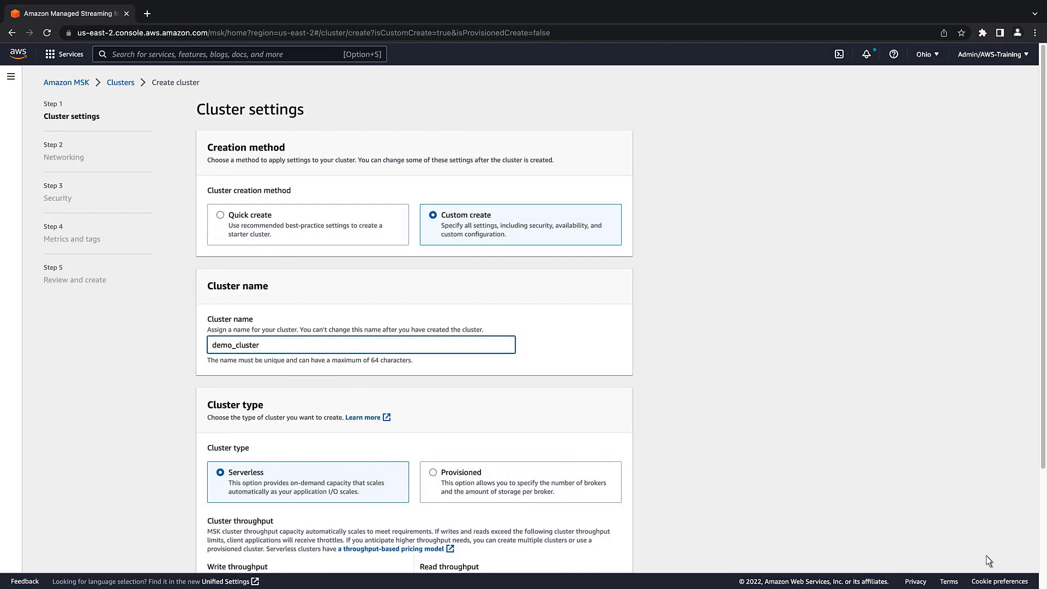
scroll(down, 3)
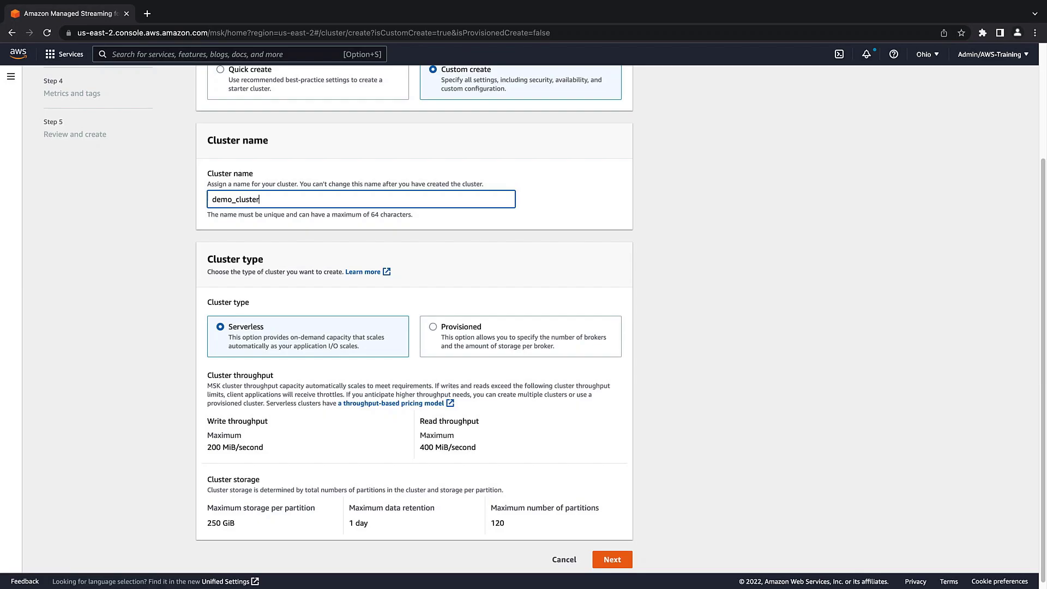
mouse_move(758, 570)
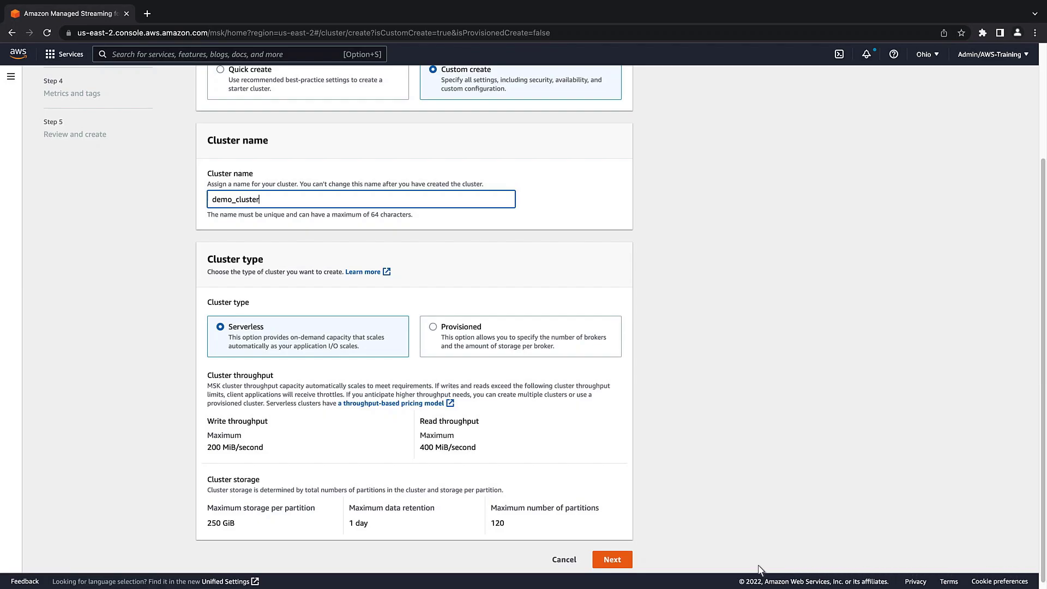
click(611, 559)
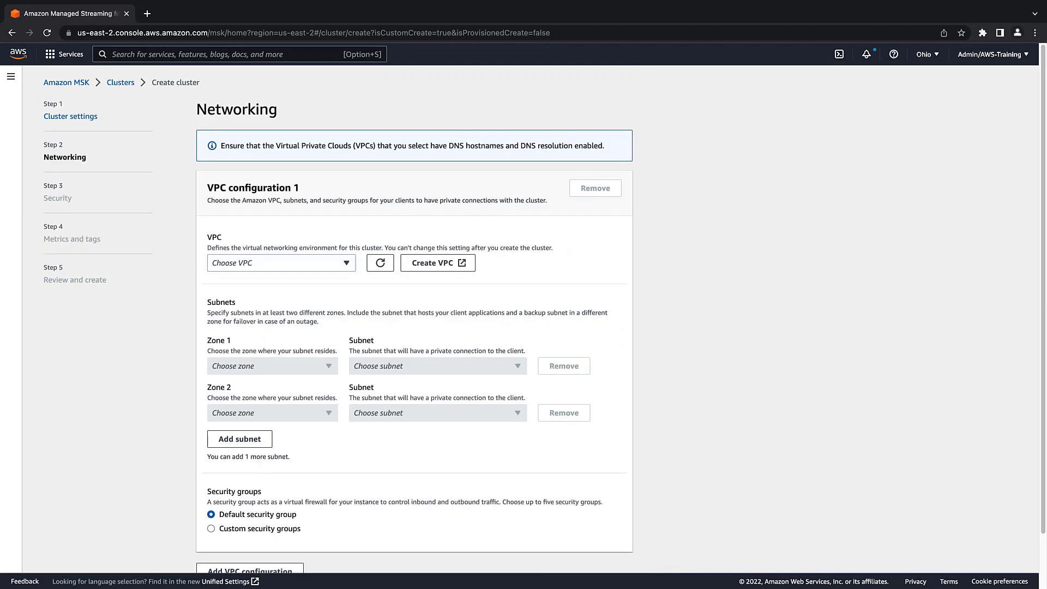
mouse_move(857, 558)
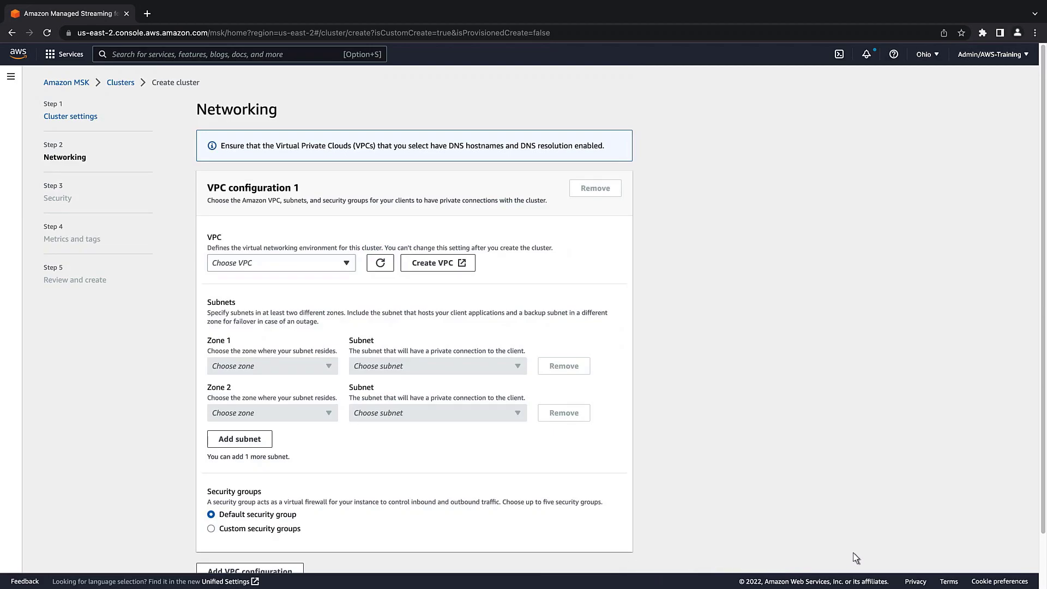
Choose vpc-c17547a9 with first subnet subnet-61580209 in us-east-2a
scroll(down, 3)
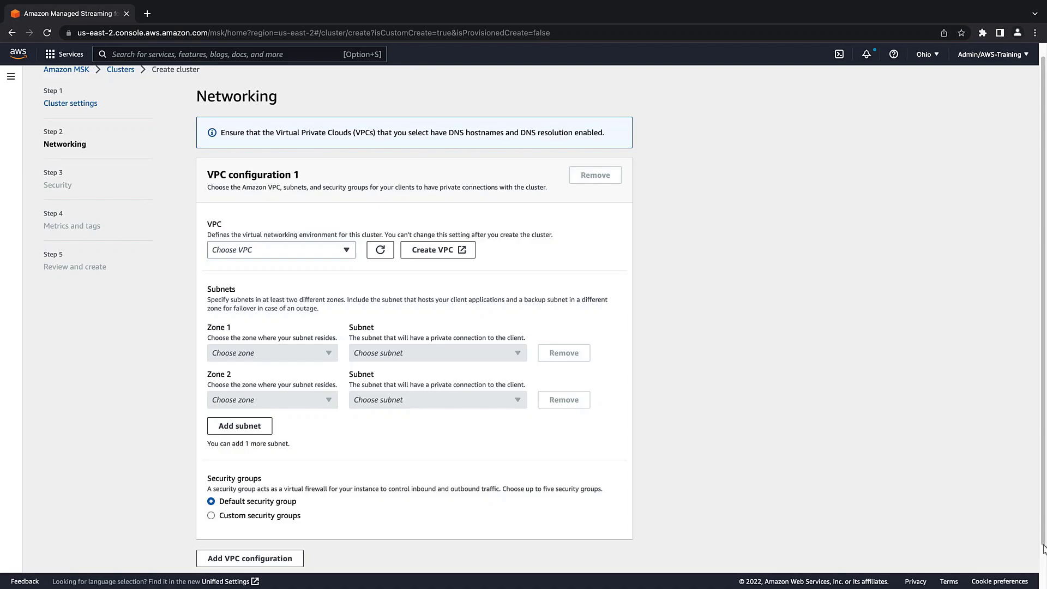
click(280, 249)
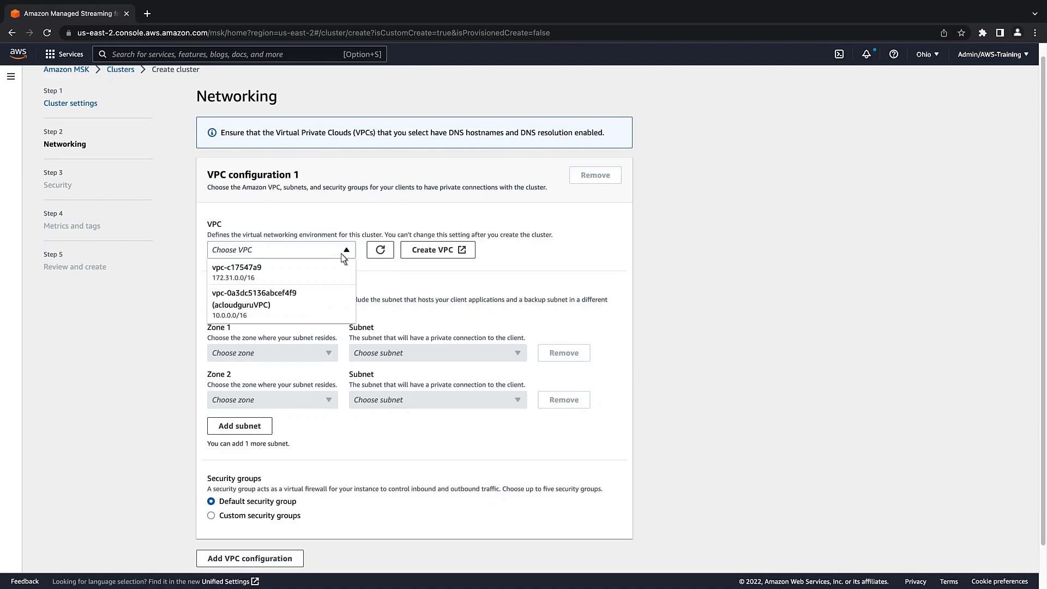
click(246, 269)
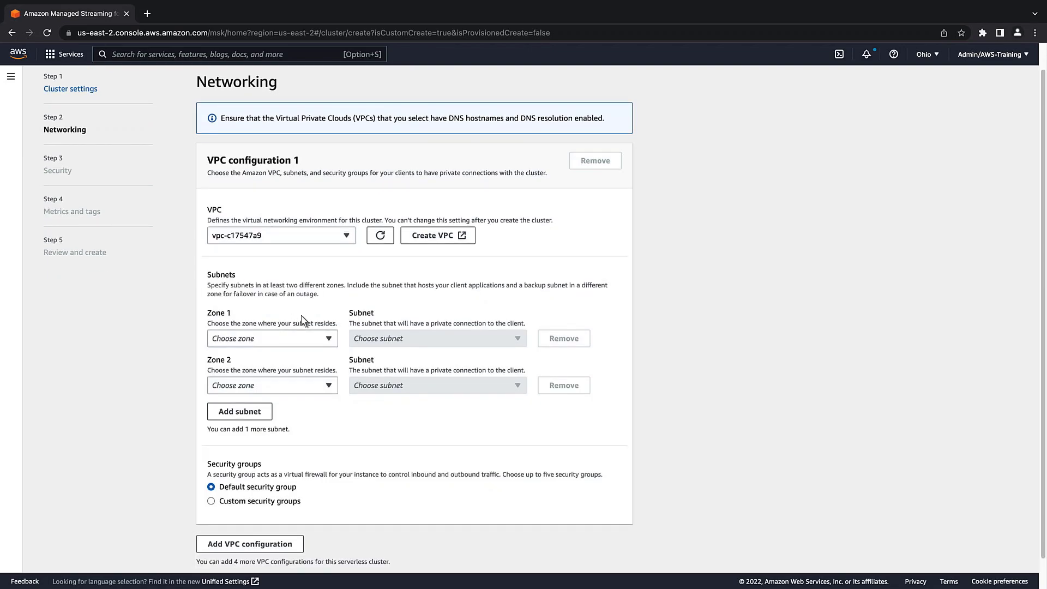
click(271, 338)
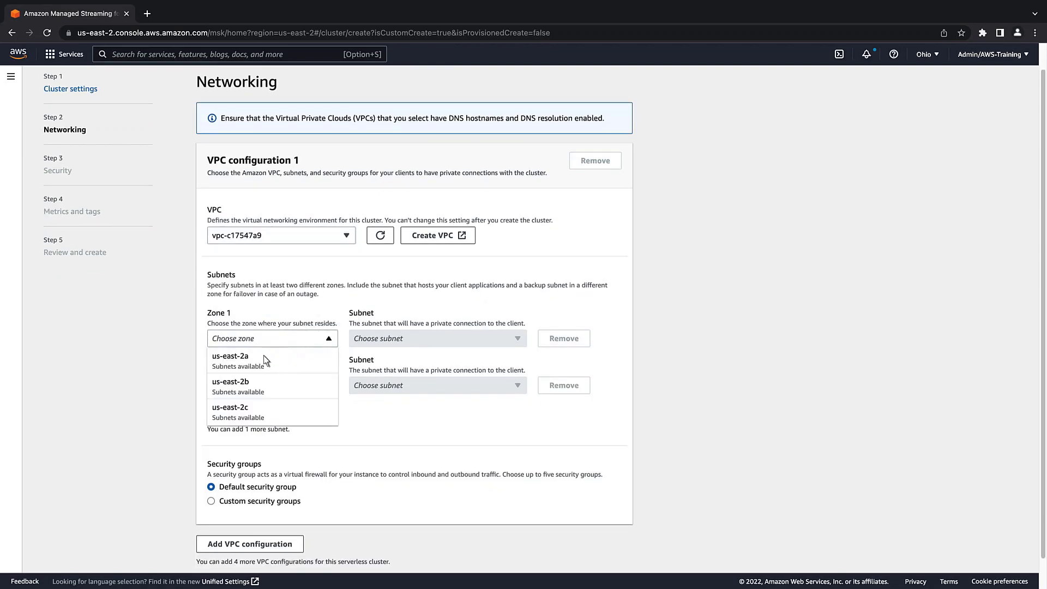
click(229, 355)
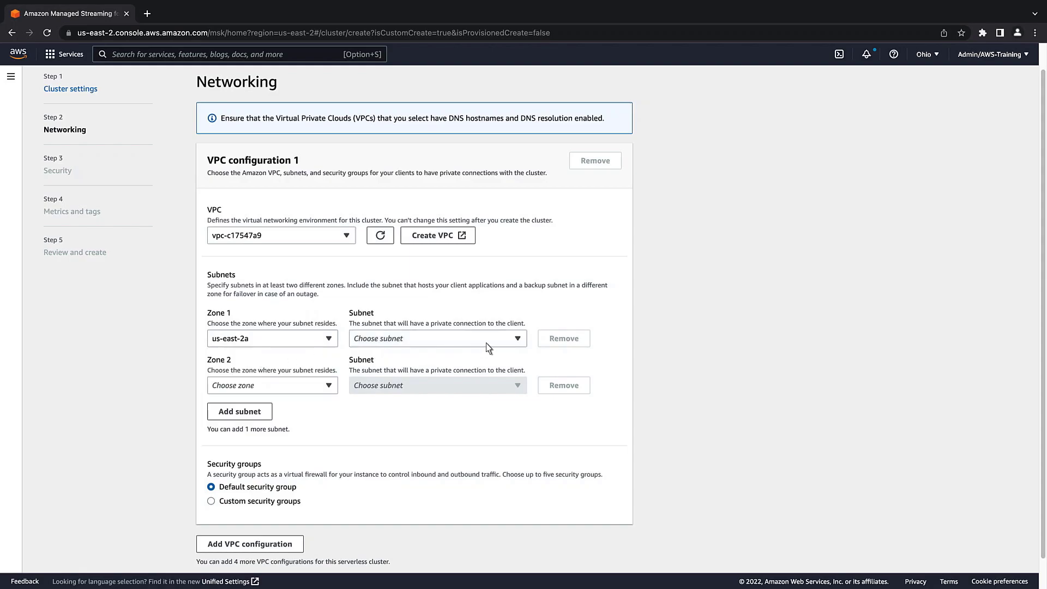
click(438, 338)
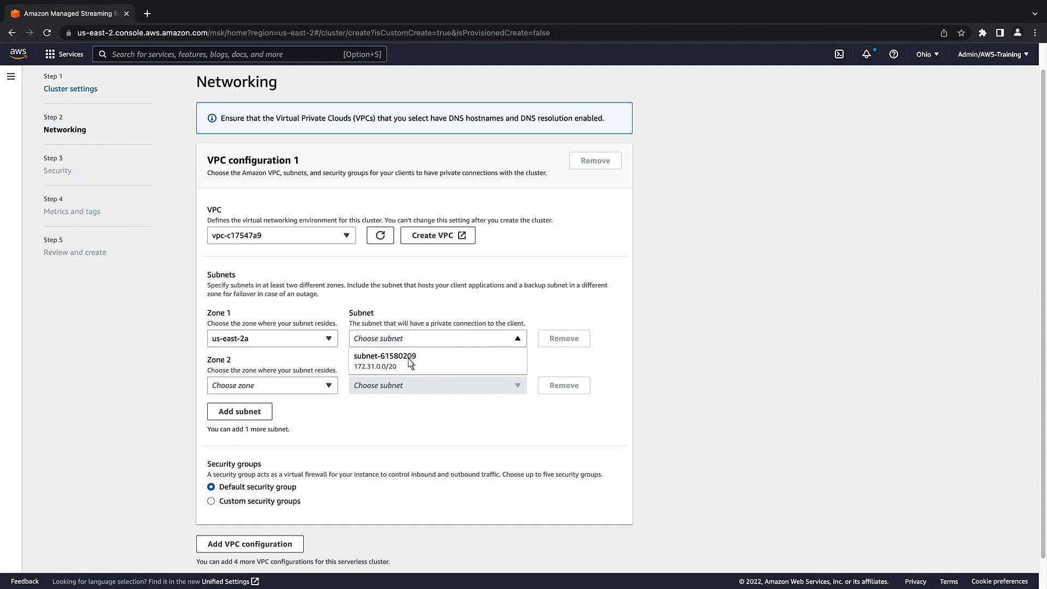
click(385, 359)
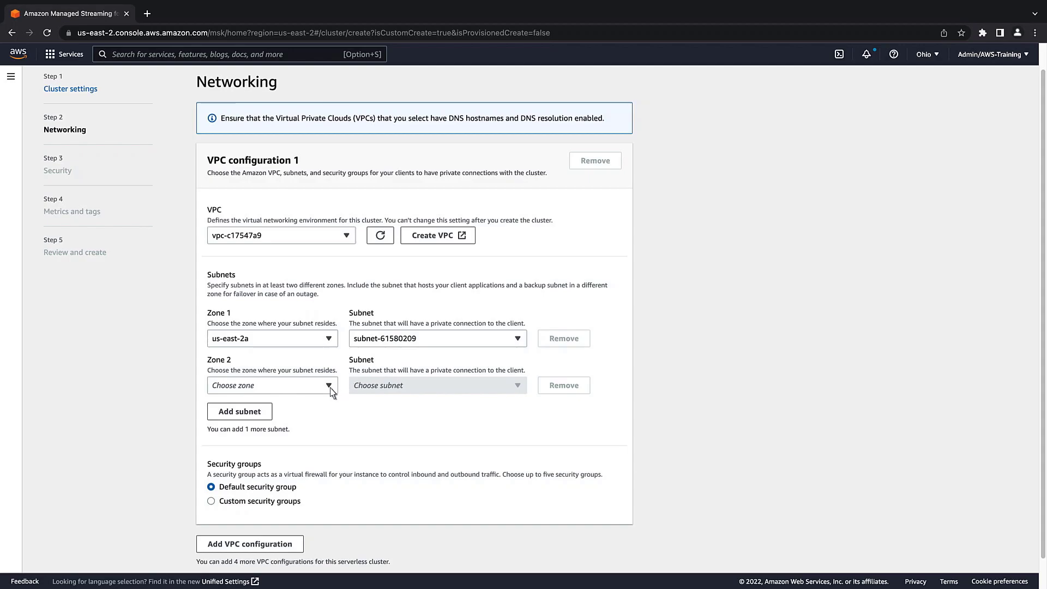
Add second subnet subnet-52b22228 in us-east-2b and continue to security
click(272, 385)
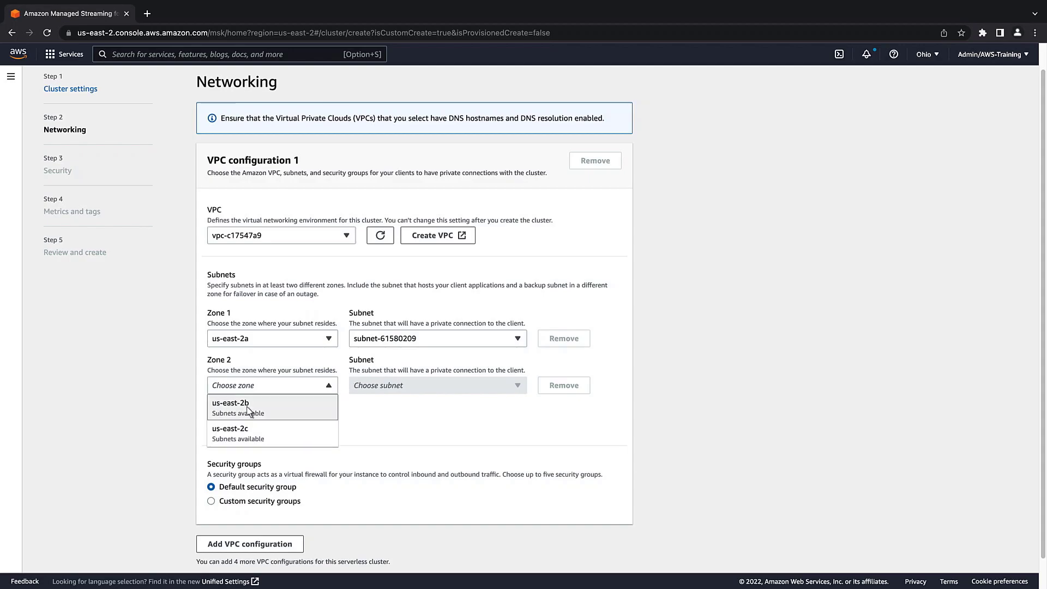
click(230, 402)
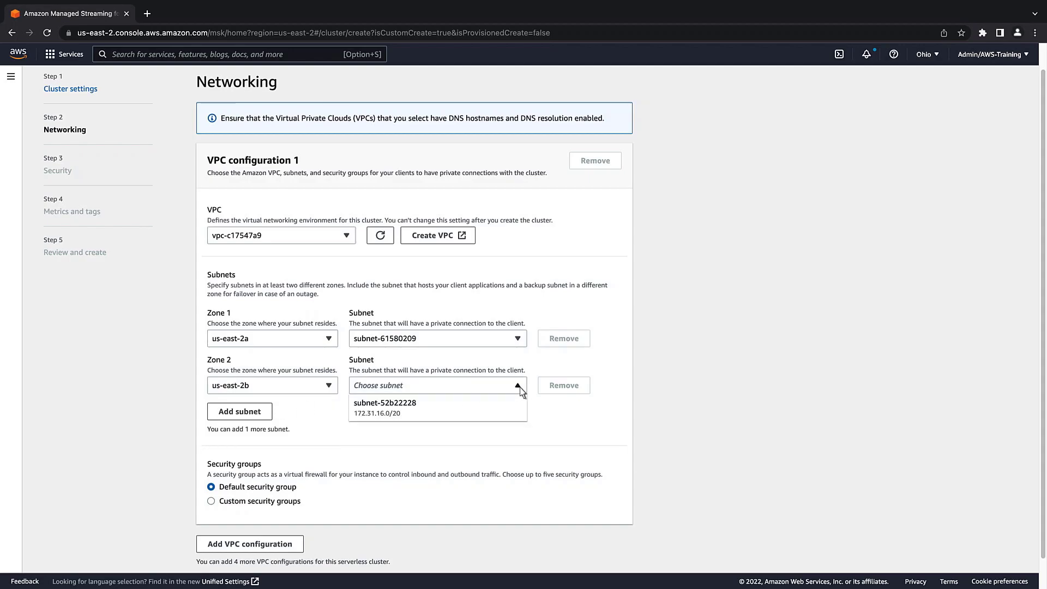
click(384, 403)
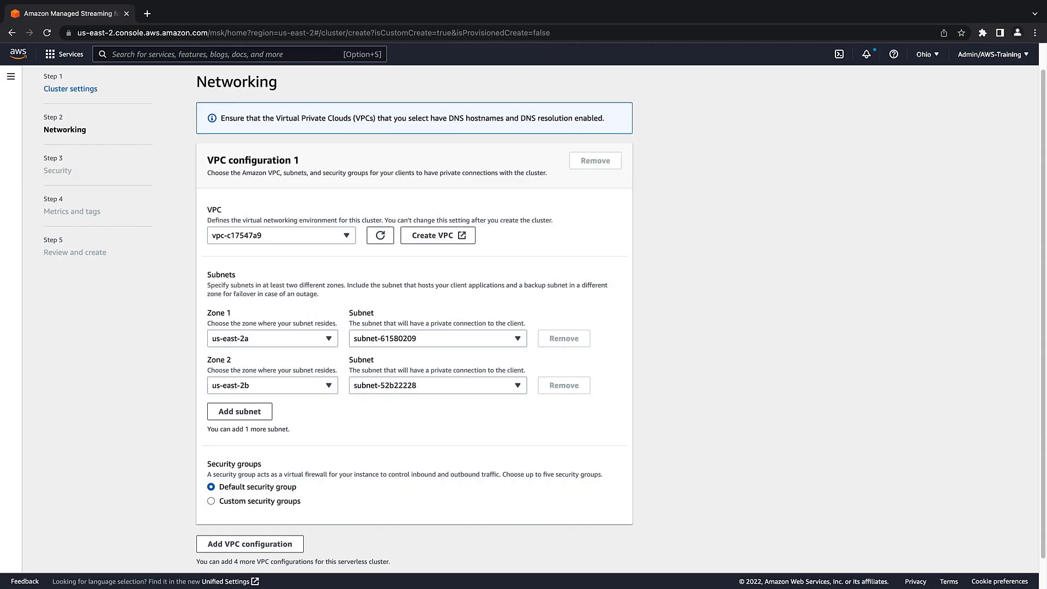
mouse_move(781, 509)
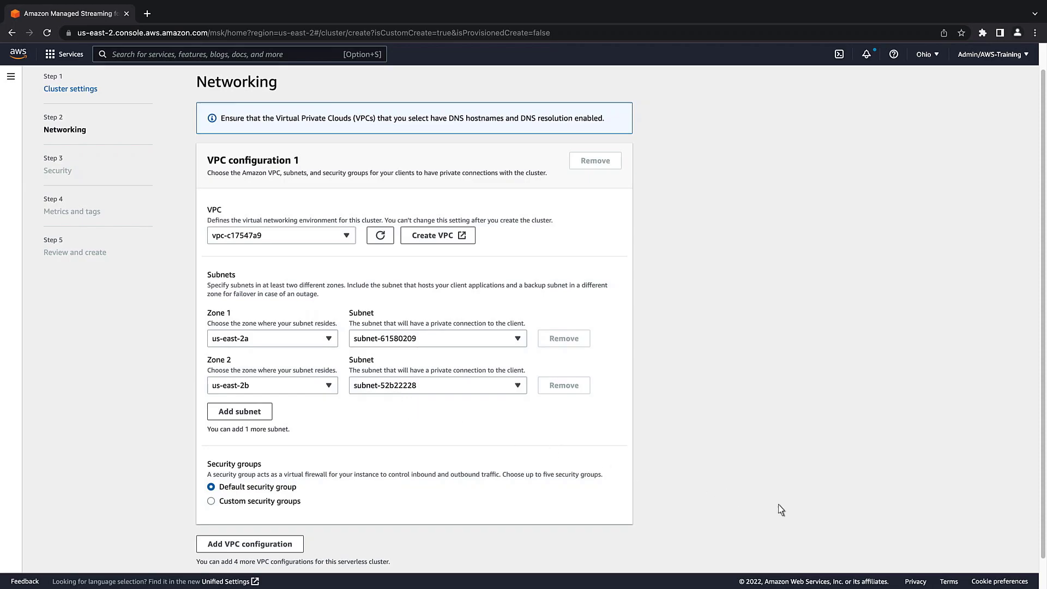
scroll(down, 3)
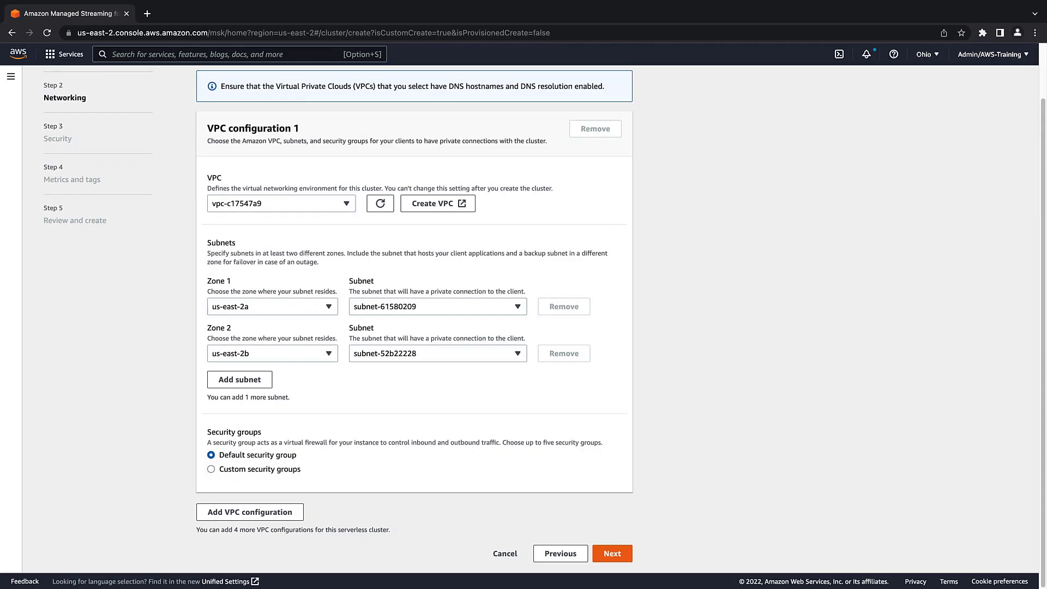
click(611, 553)
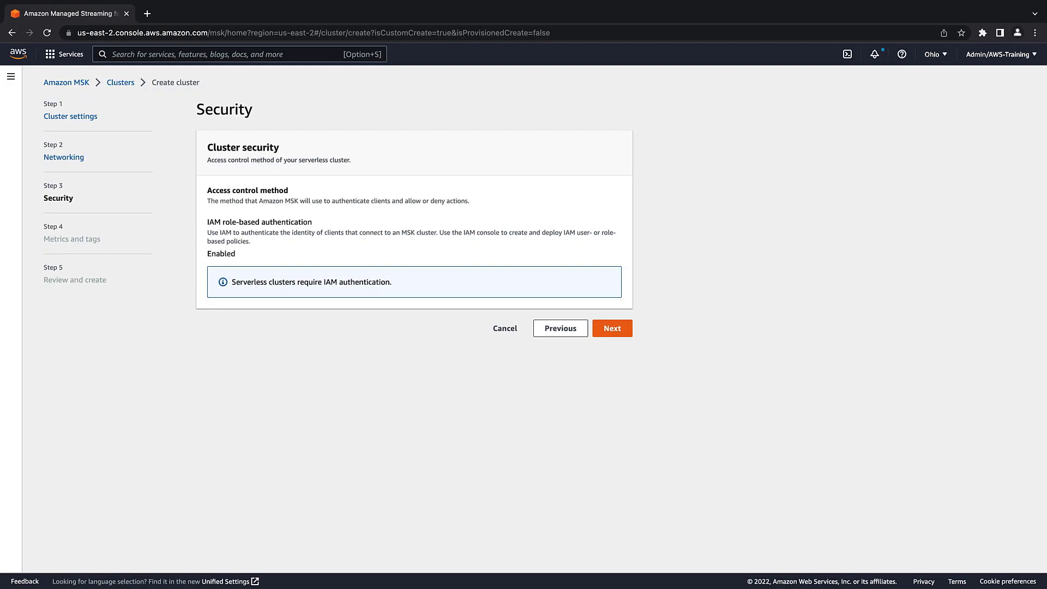
mouse_move(614, 351)
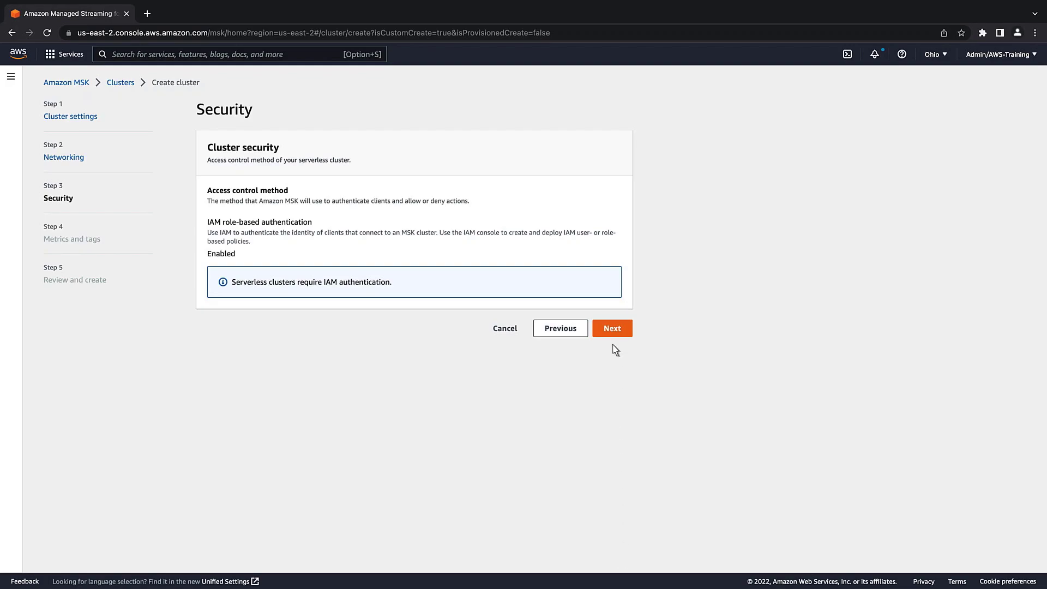
Keep default security and metrics settings and reach the Review and create page
click(611, 329)
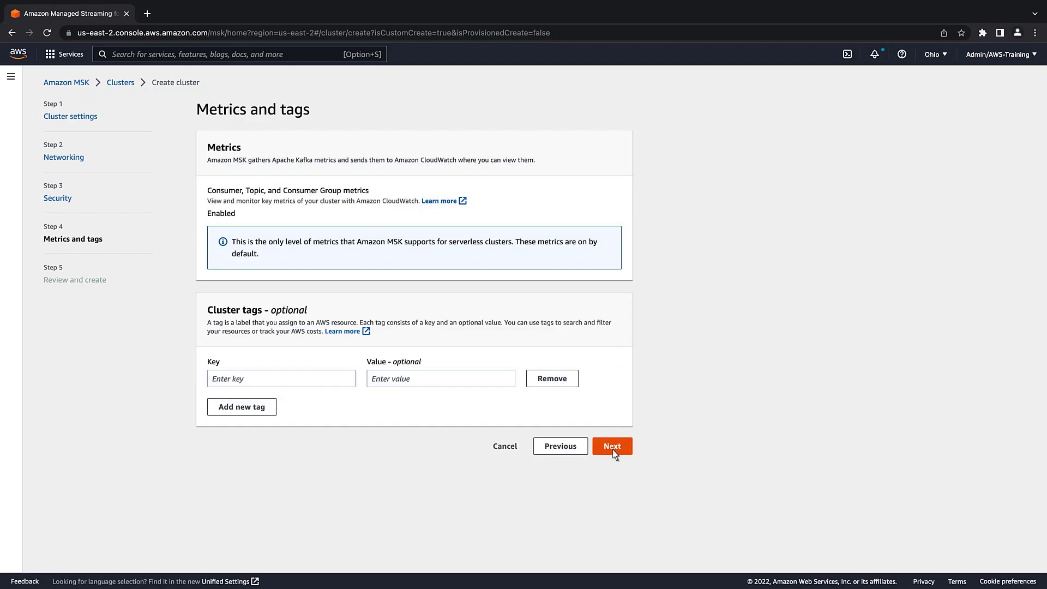
click(610, 445)
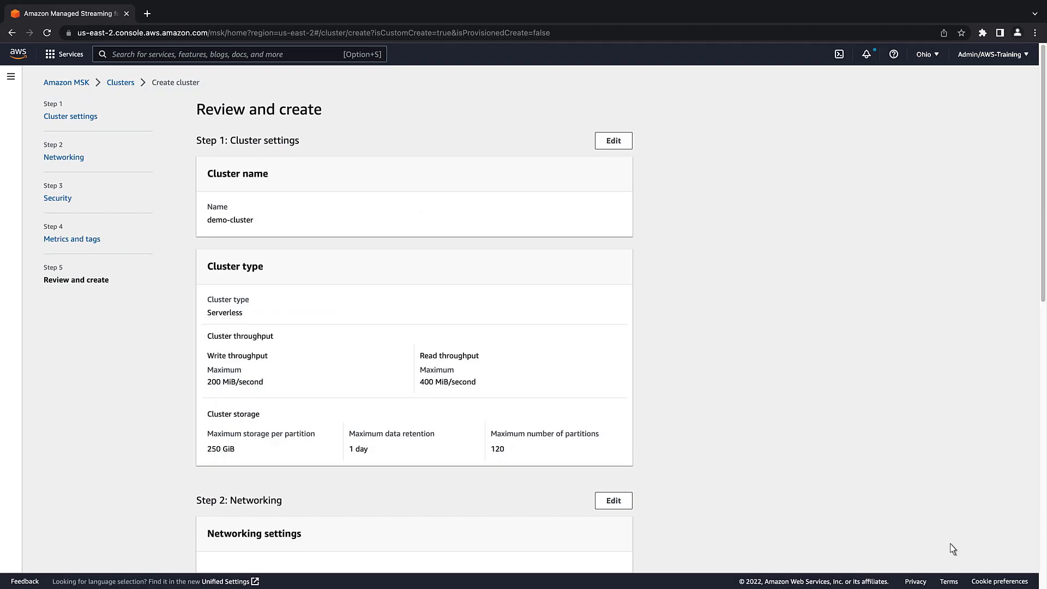
Cancel the demo-cluster creation from the review page, returning to the clusters list
scroll(down, 3)
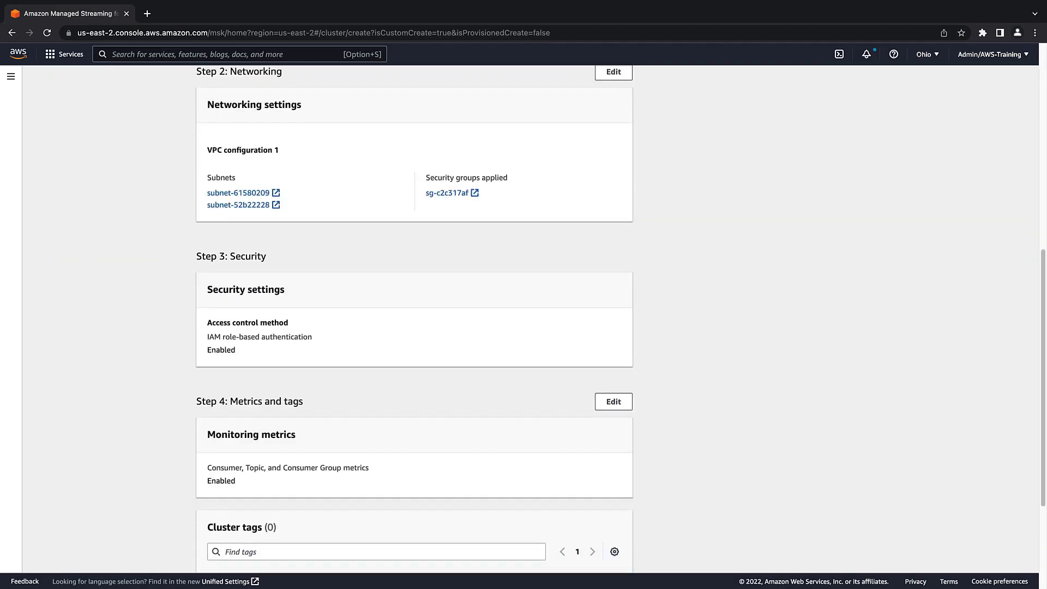
scroll(down, 3)
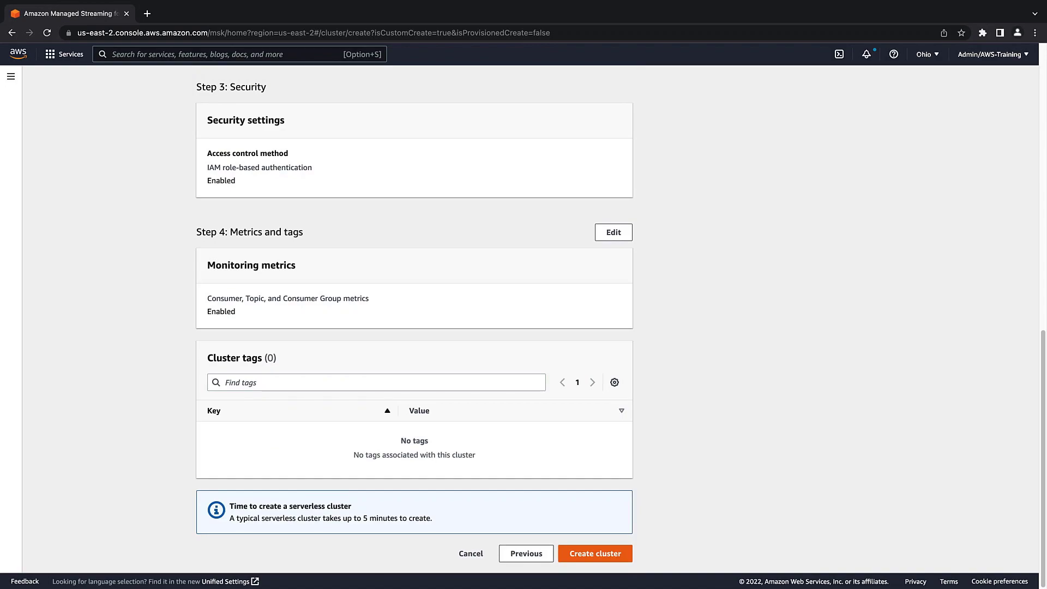
click(593, 553)
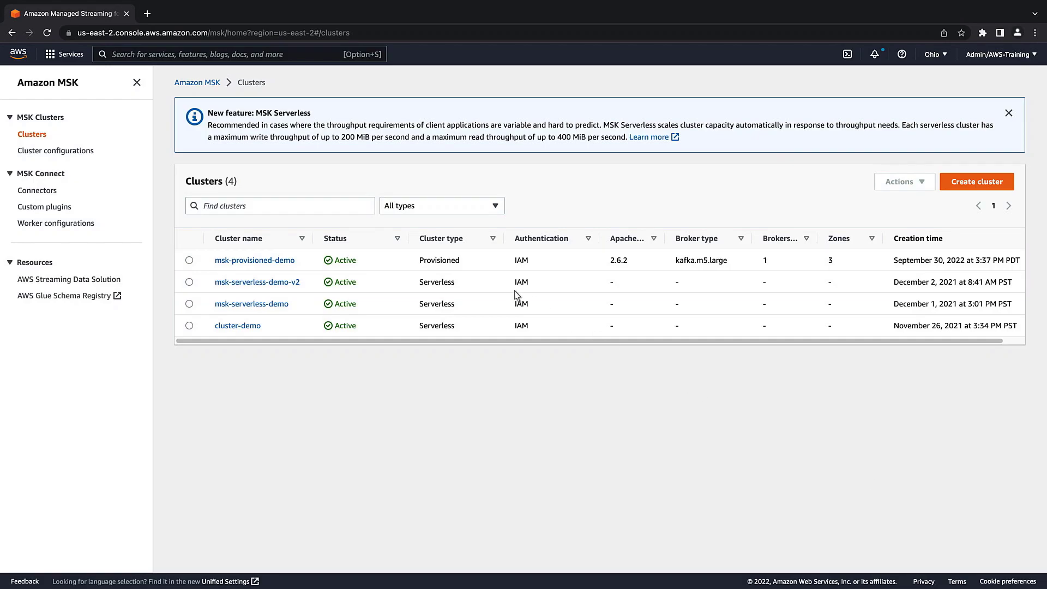
Go to the Cloud9 environments list showing msk-serverless-demo-IDE
click(63, 55)
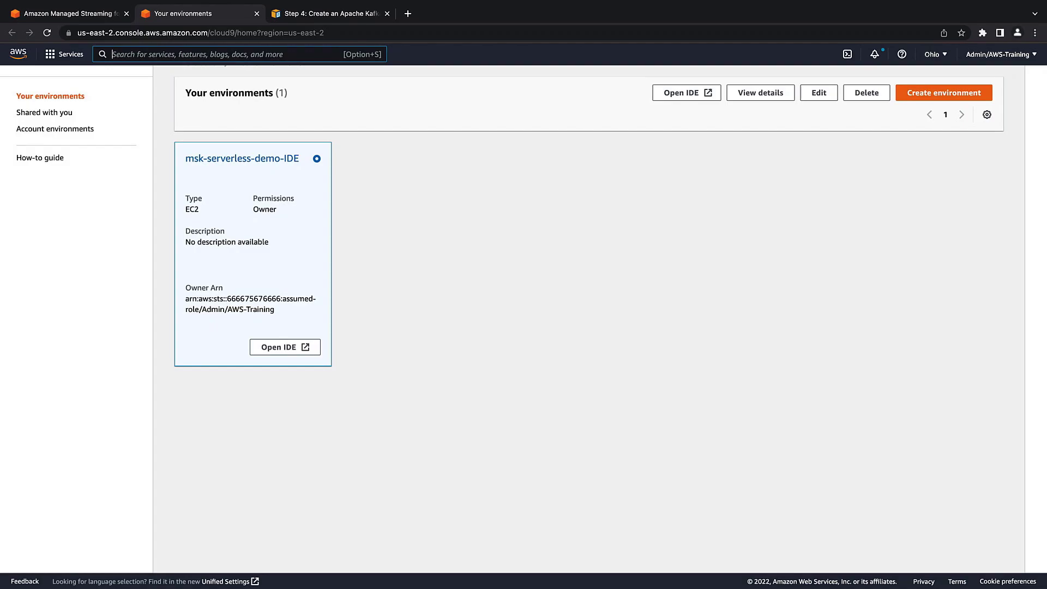
mouse_move(284, 315)
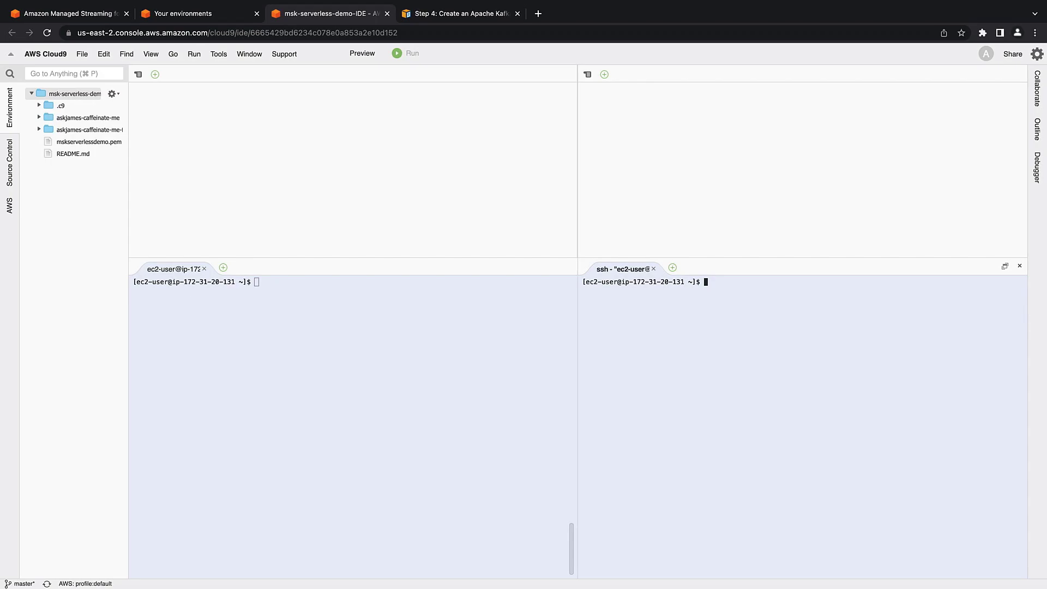
mouse_move(292, 349)
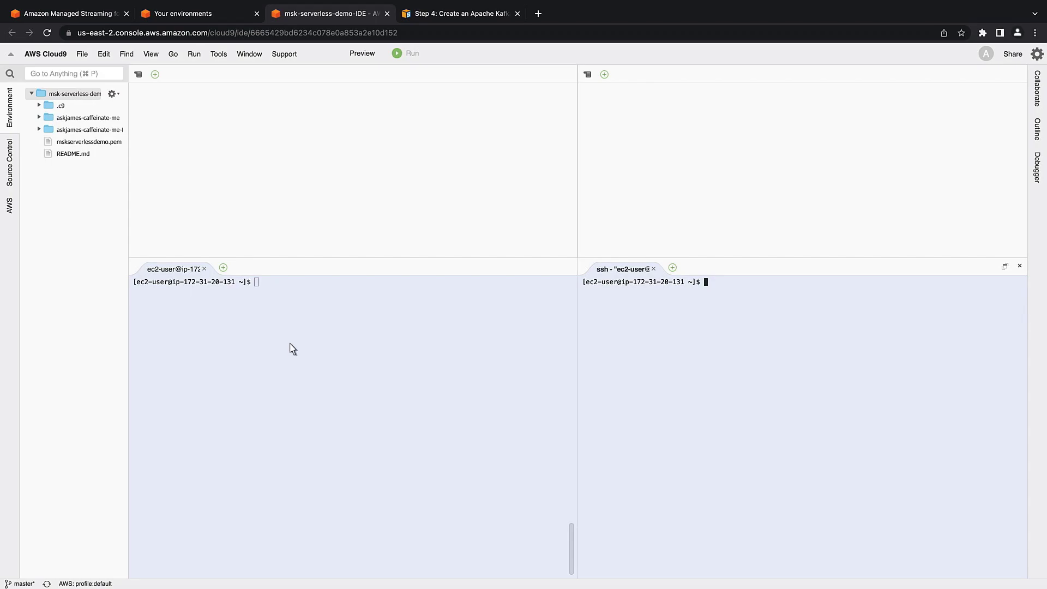
Change both terminals to kafka_2.12-2.8.1/bin and begin export BS=
text(cd kafka_2.12-2.8.1/bin)
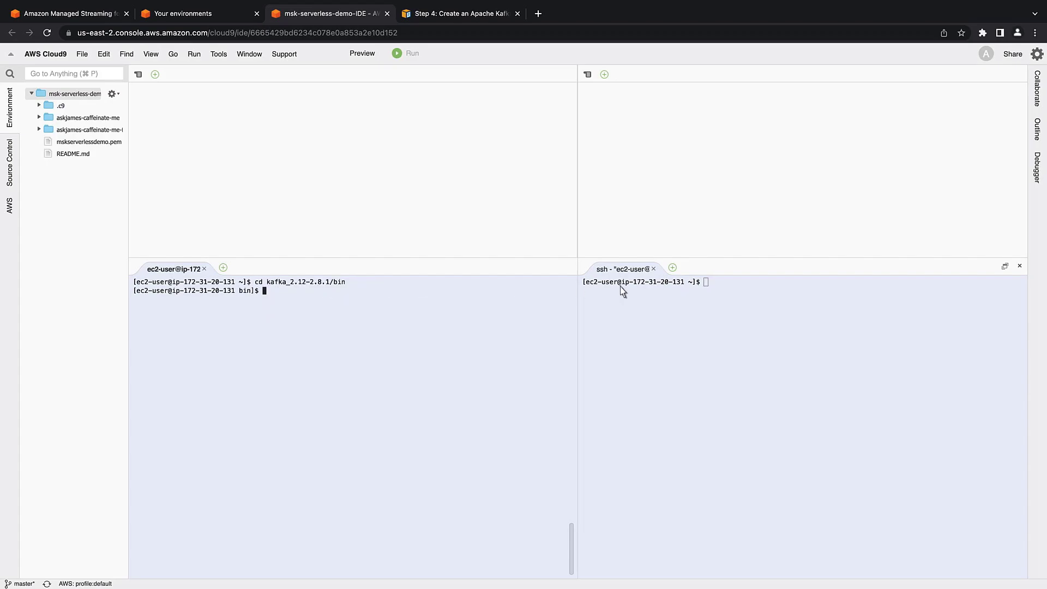
text(cd kafka_2.12-2.8.1/bin)
text(export)
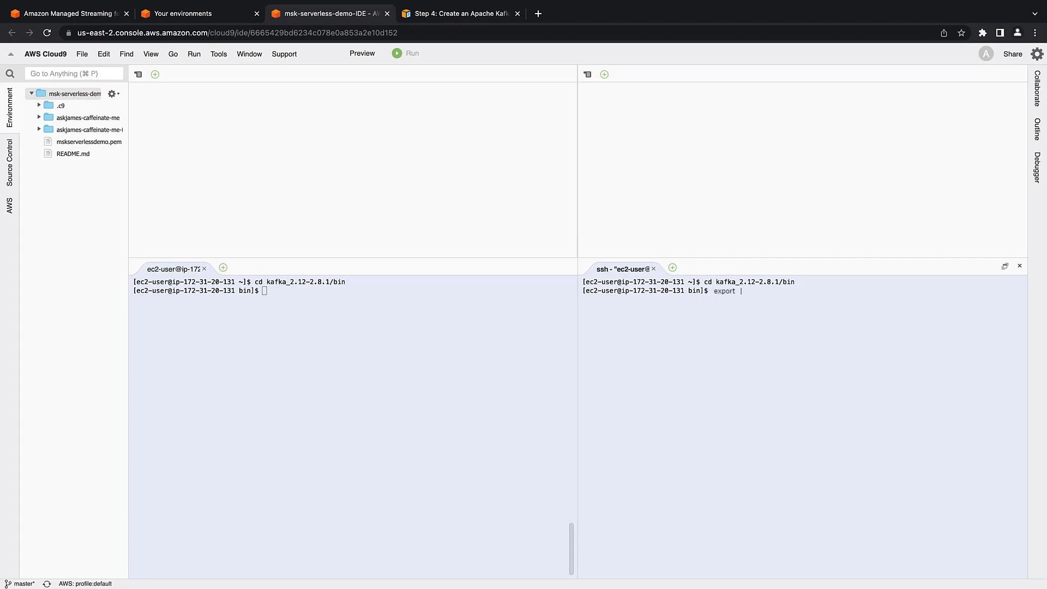
text(BS=)
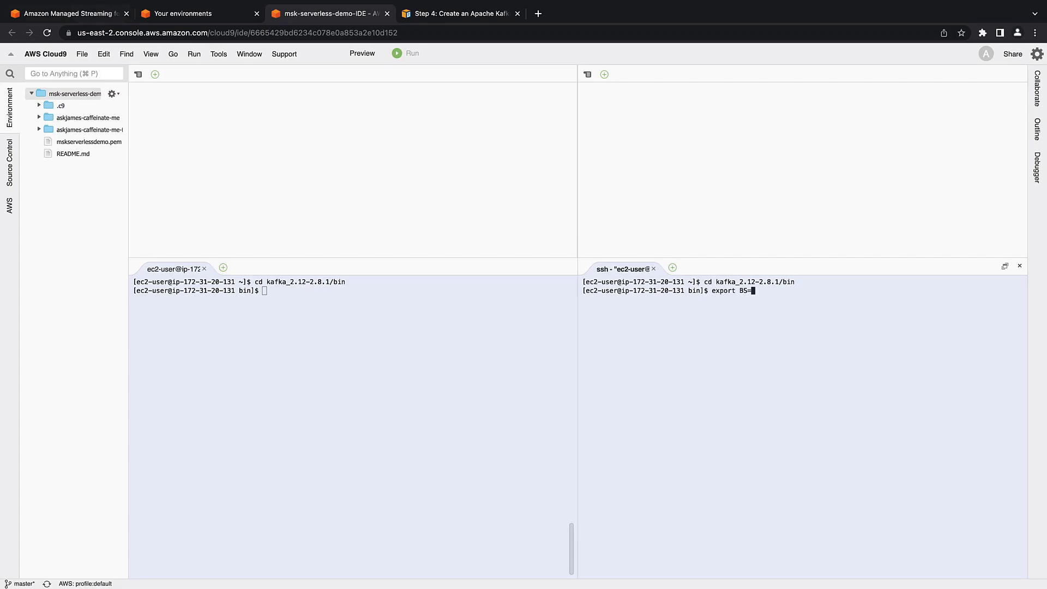
mouse_move(206, 70)
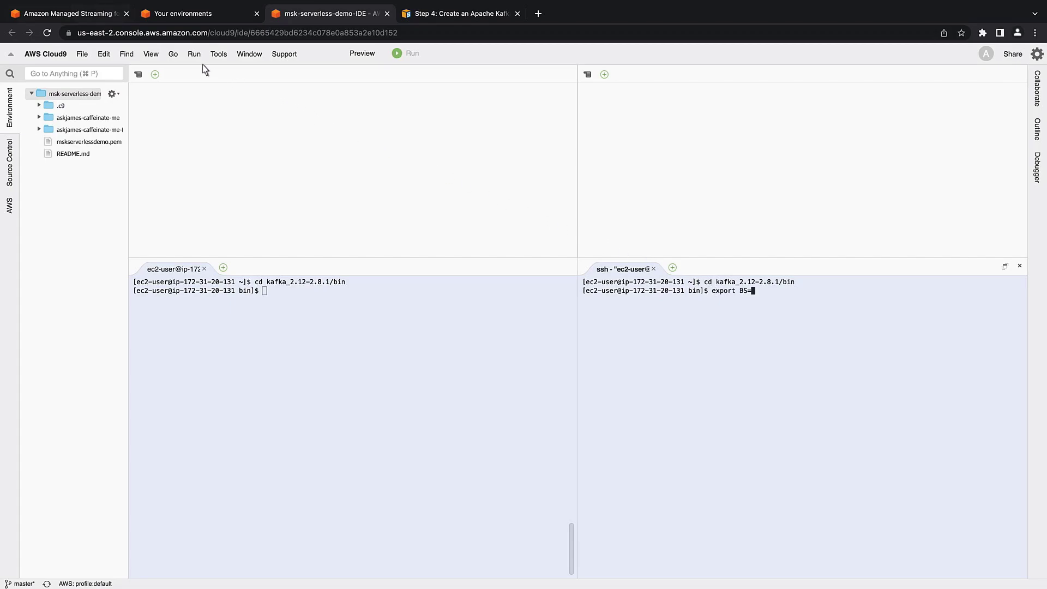
Copy msk-provisioned-demo's bootstrap server string from the MSK client details
click(67, 13)
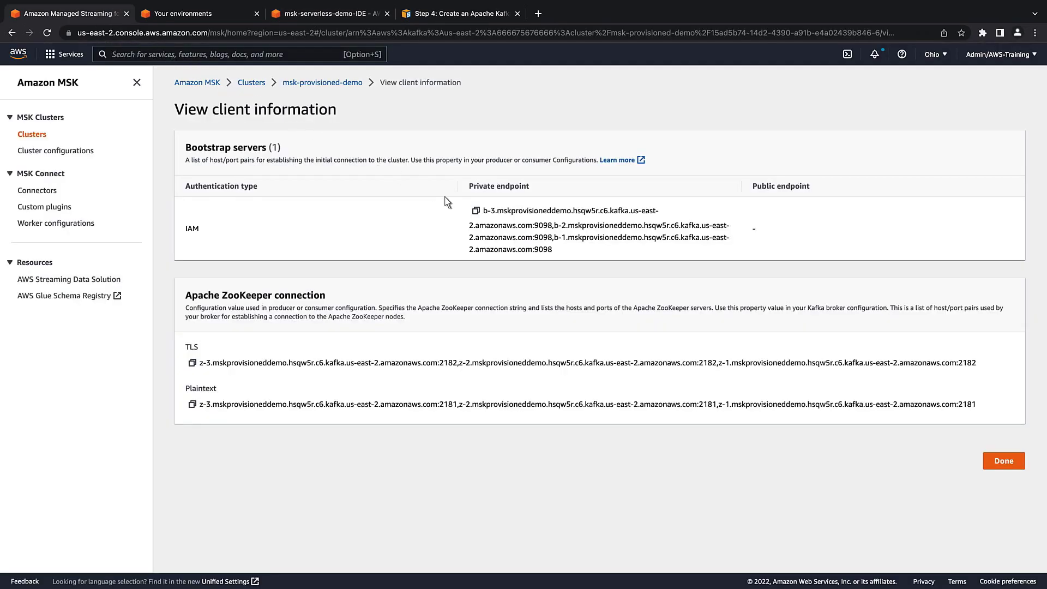
click(475, 211)
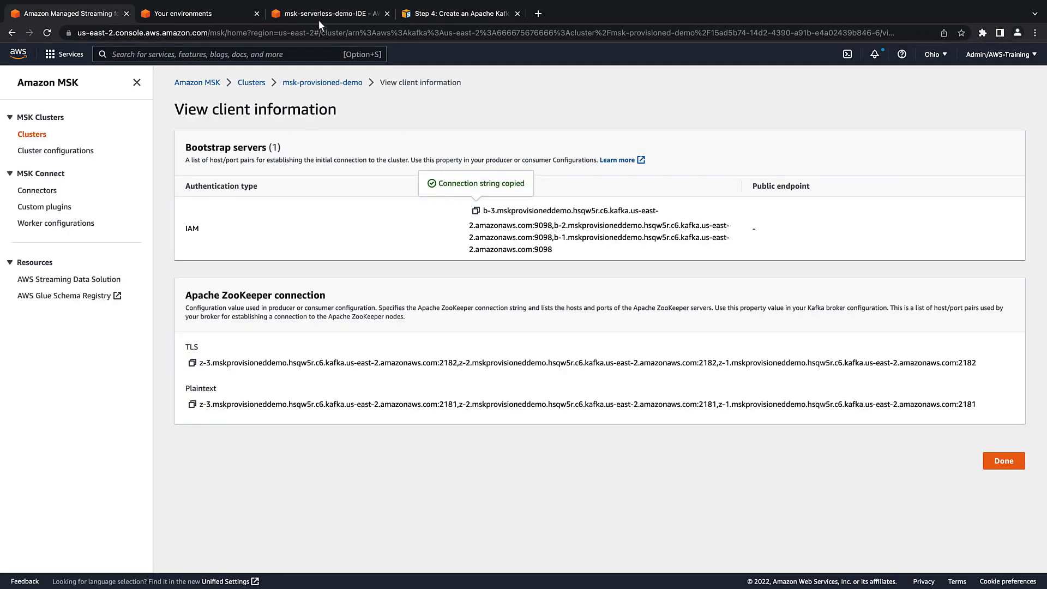
click(326, 13)
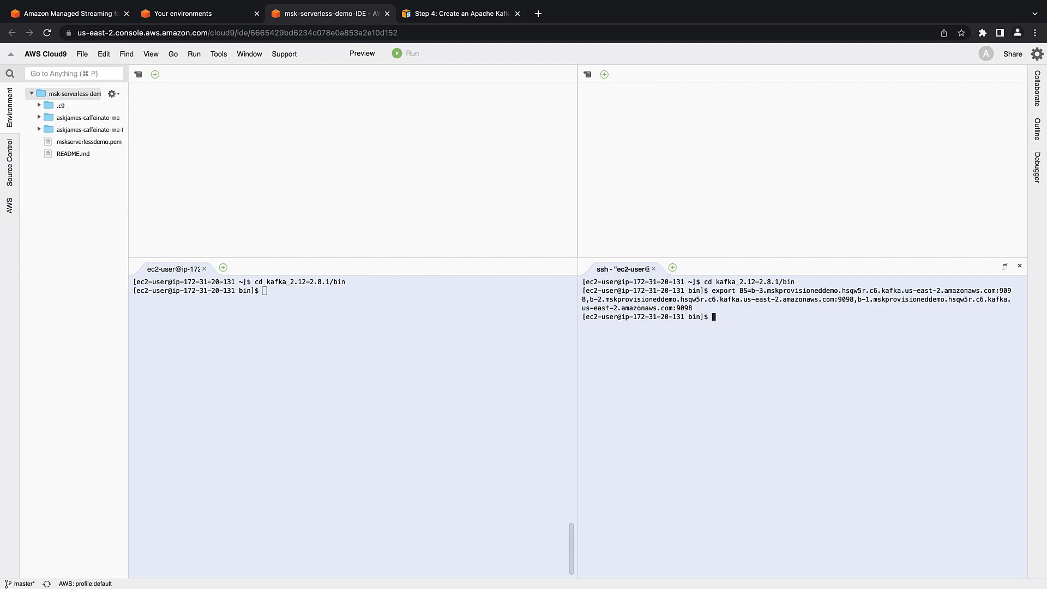
Export BS with the pasted bootstrap servers and echo $BS in both terminals
text(echo...)
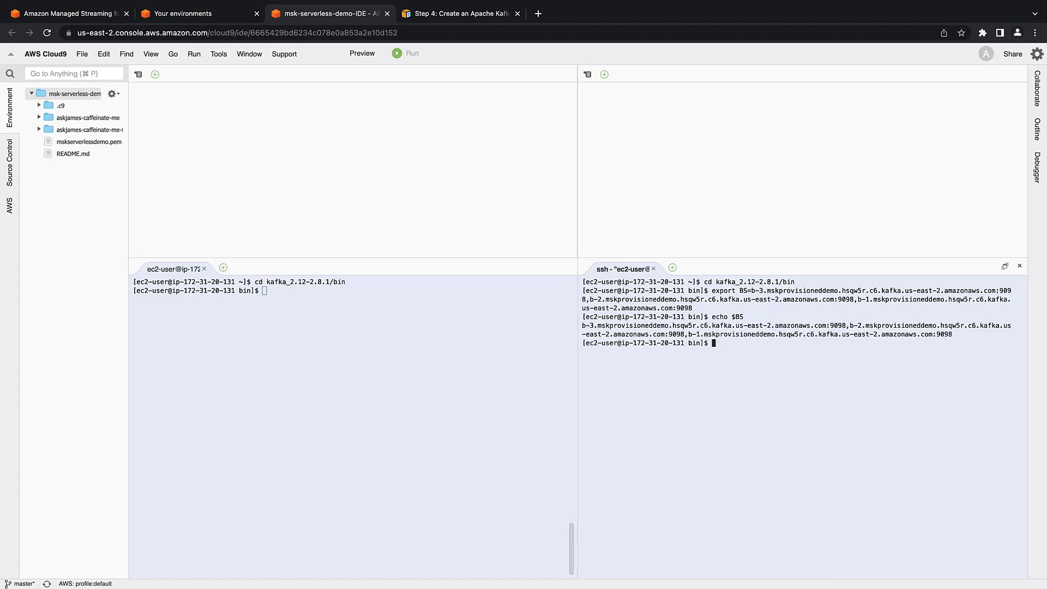
mouse_move(299, 299)
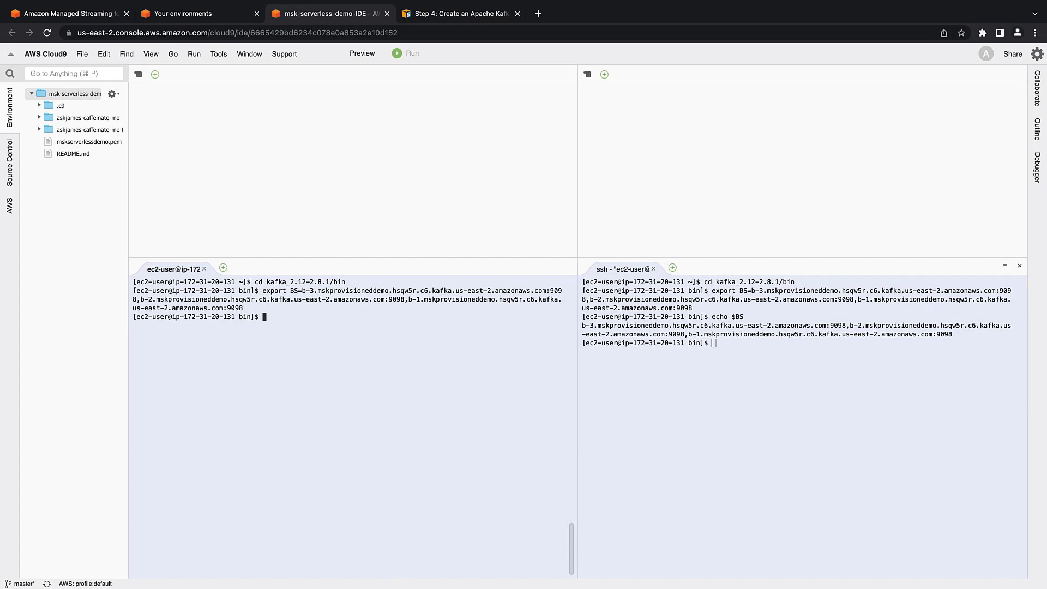
text(echo $BS)
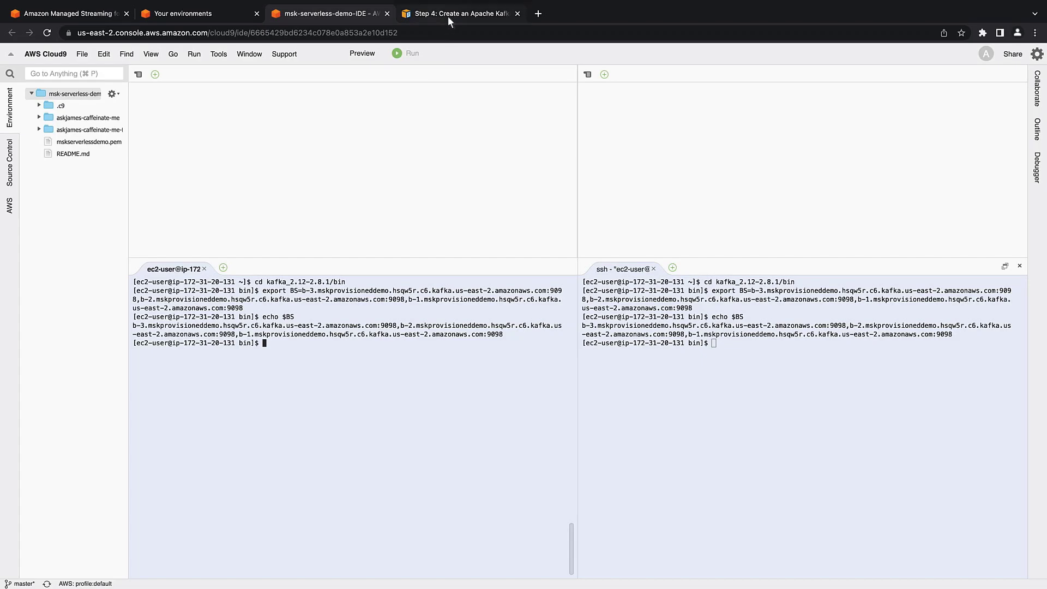
click(457, 13)
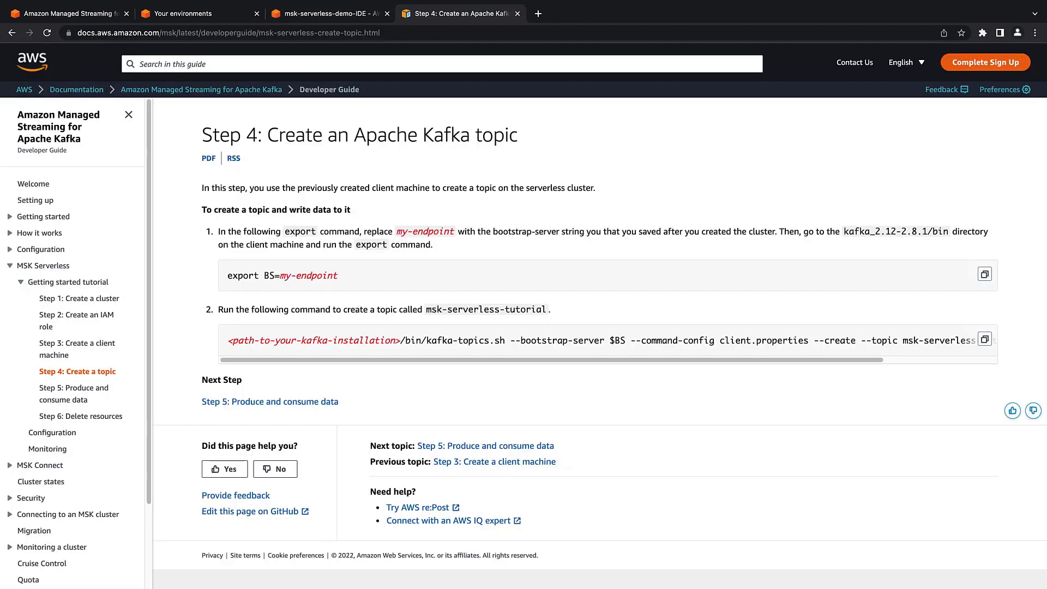
mouse_move(451, 221)
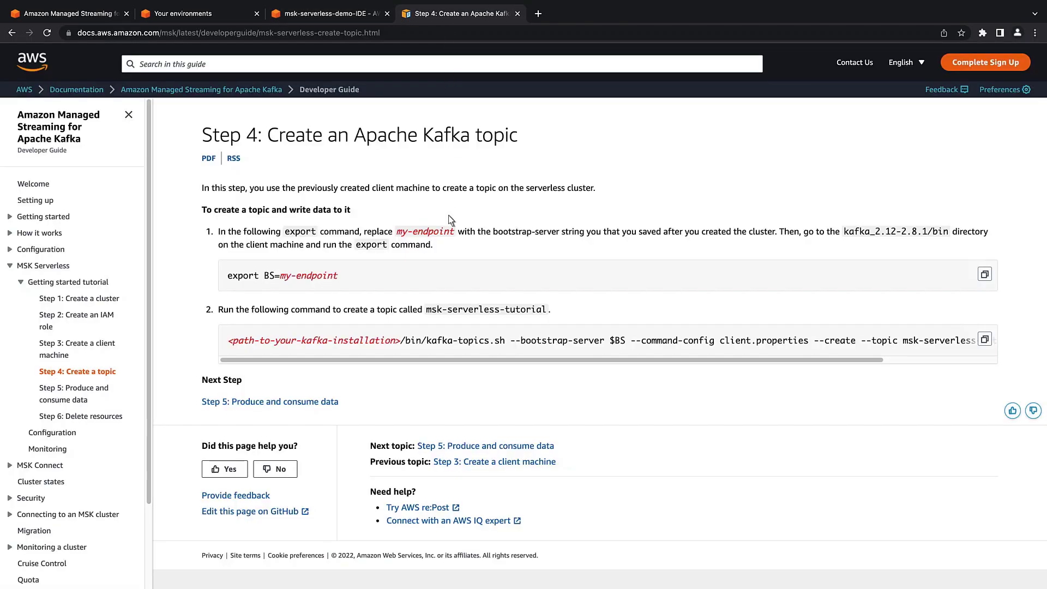
Run the kafka-topics.sh command with $BS, showing msk-serverless-tutorial already exists
drag(428, 340, 975, 340)
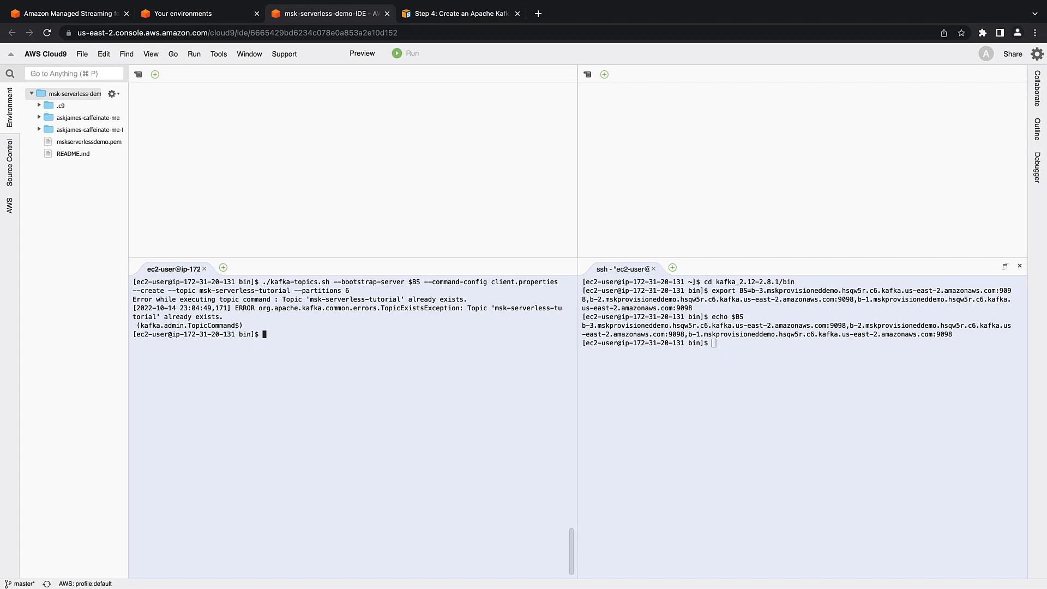
text(./kafka-topics.sh --bootstrap-server $BS --command-config client.properties --list __amazon_msk_canary)
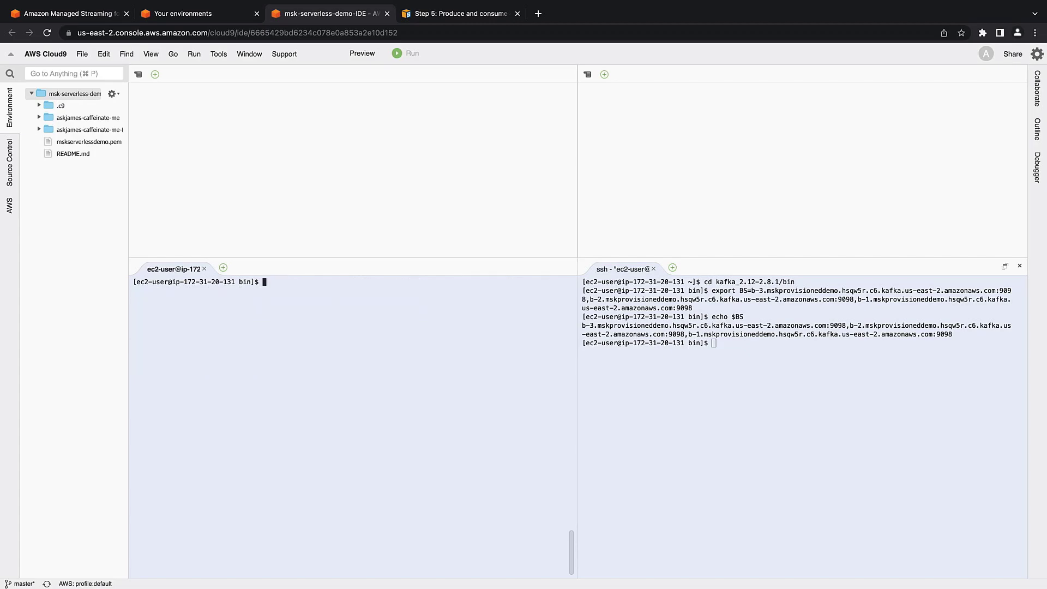
Run kafka-console-producer.sh on msk-serverless-tutorial using the $BS broker list
click(461, 13)
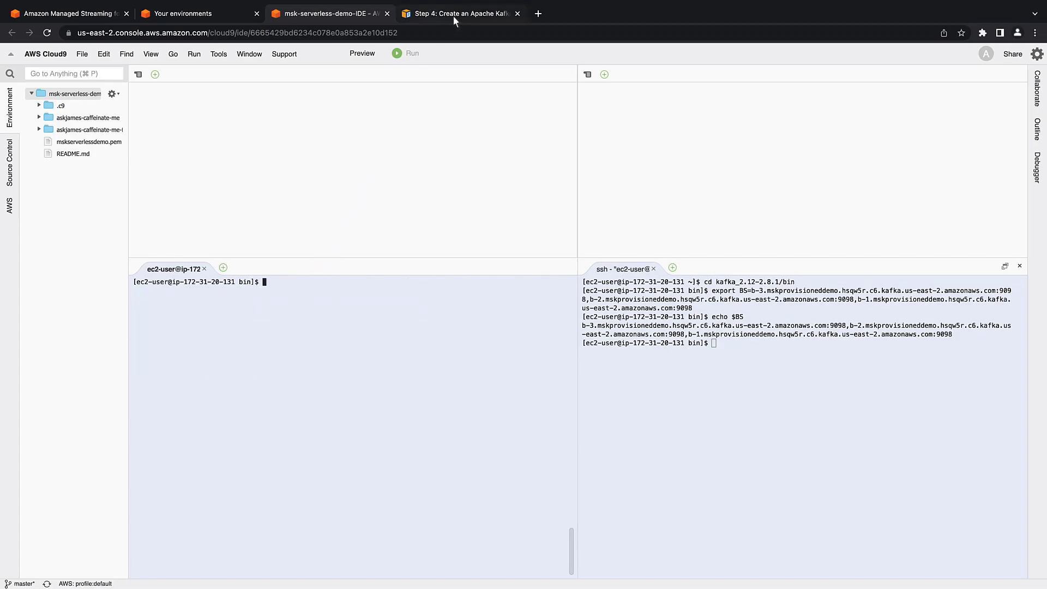
click(458, 13)
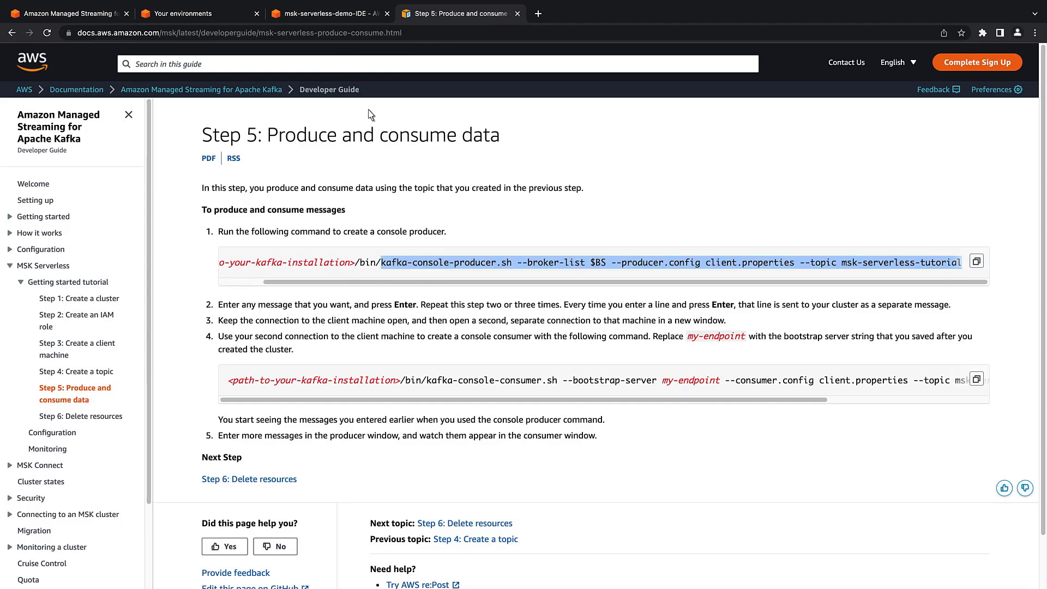
click(325, 13)
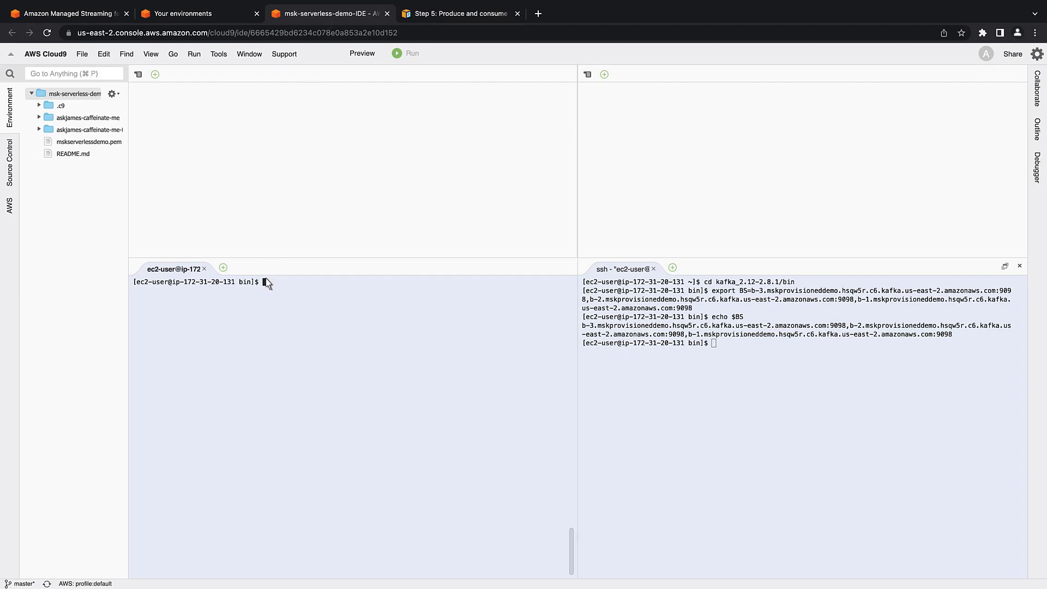
text(./kafka-console-producer.sh --broker-list $BS --producer.config client.properties --topic msk-serverless-tutorial>producer is started)
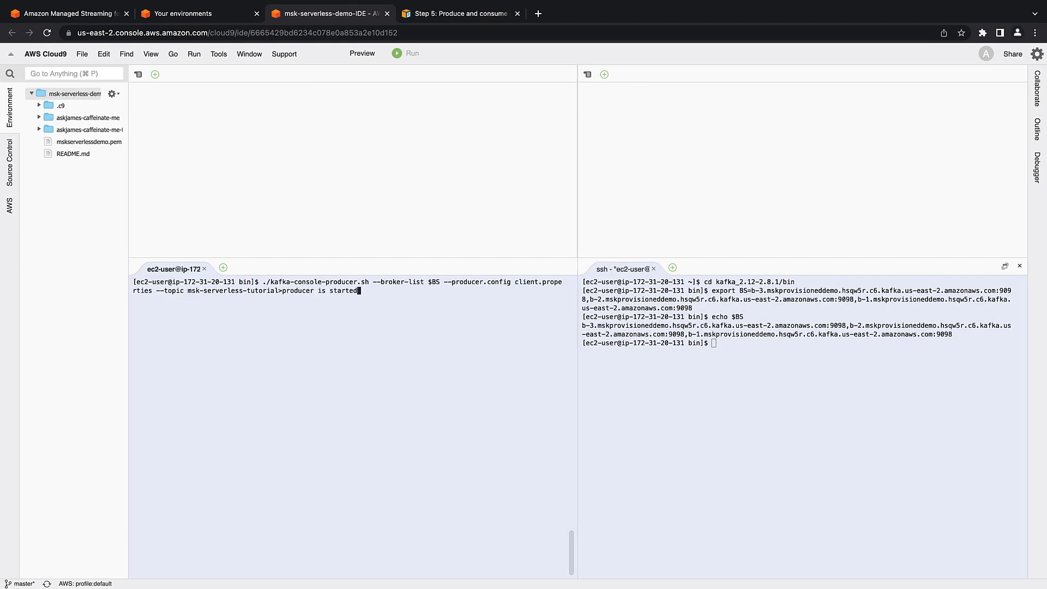
mouse_move(691, 347)
text(./)
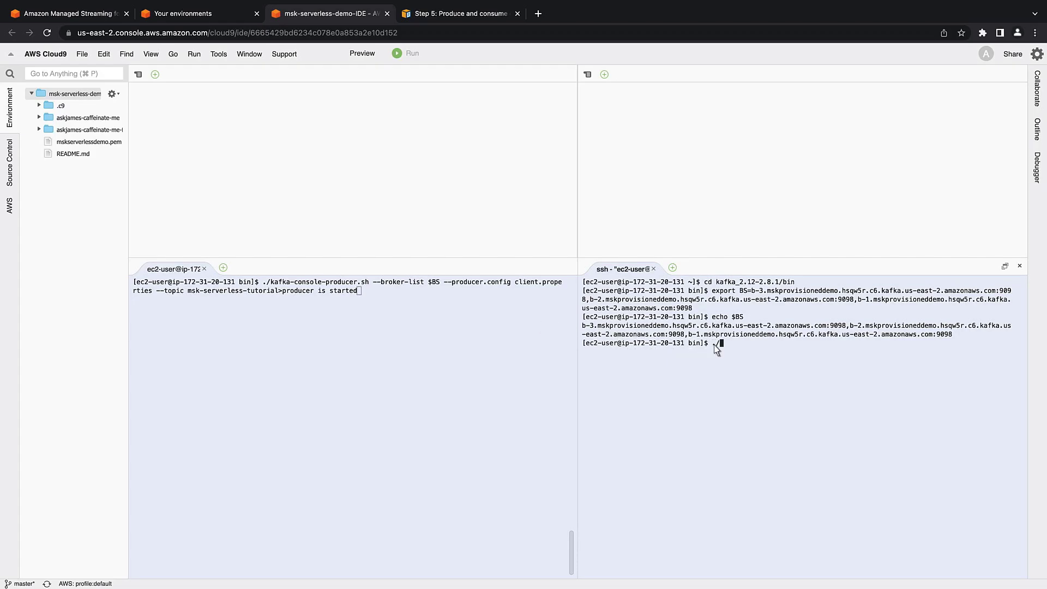
Run kafka-console-consumer.sh on msk-serverless-tutorial from the beginning with $BS
click(459, 13)
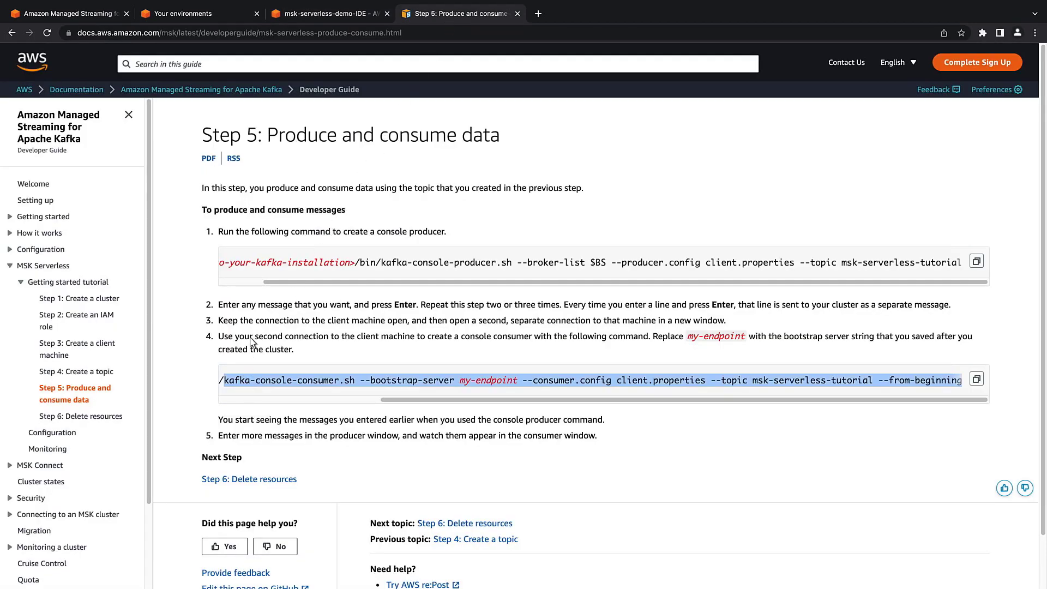
click(327, 13)
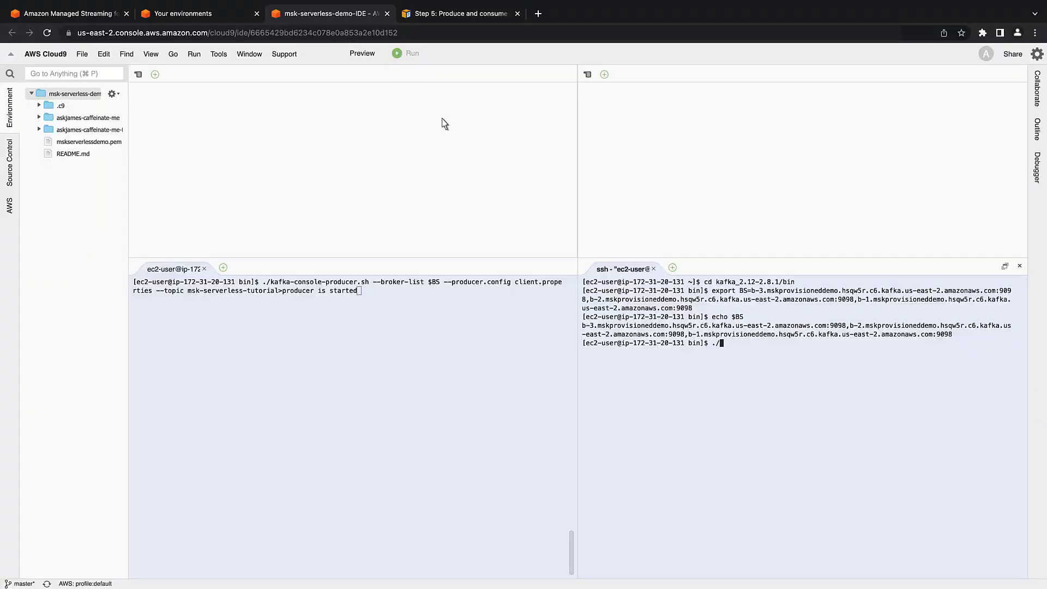
text(./kafka-console-consumer.sh --bootstrap-server my-endpoint --consumer.config client.properties --topic msk-serverless-tutorial --from-beginning)
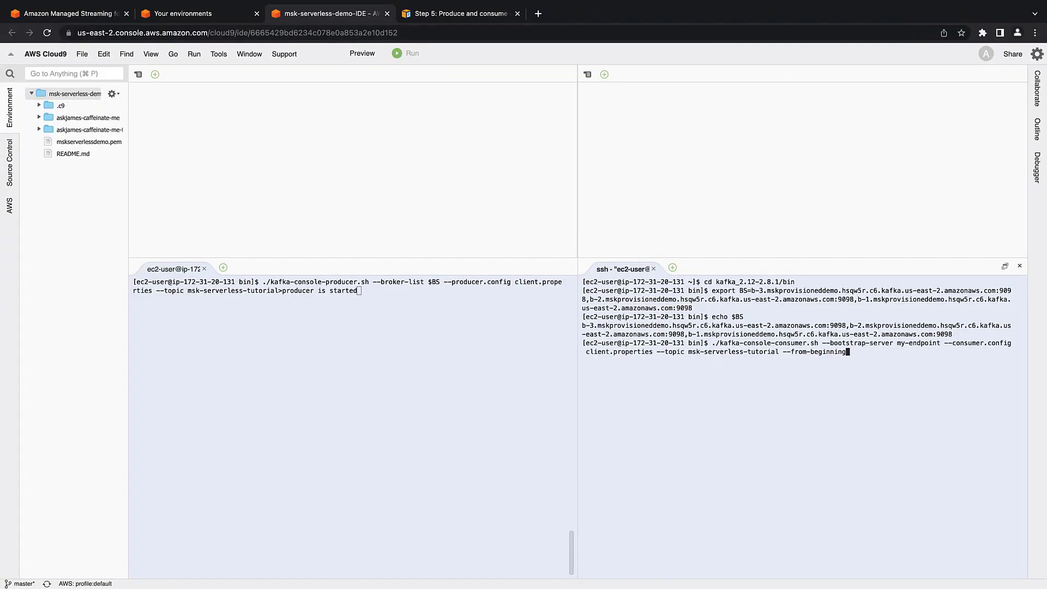
mouse_move(943, 353)
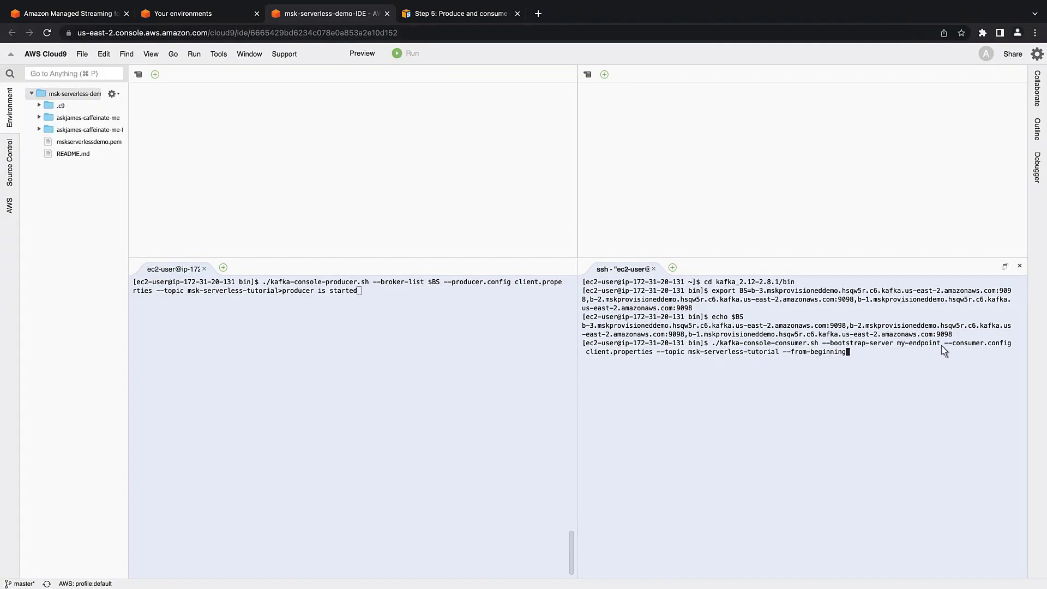
key(Enter)
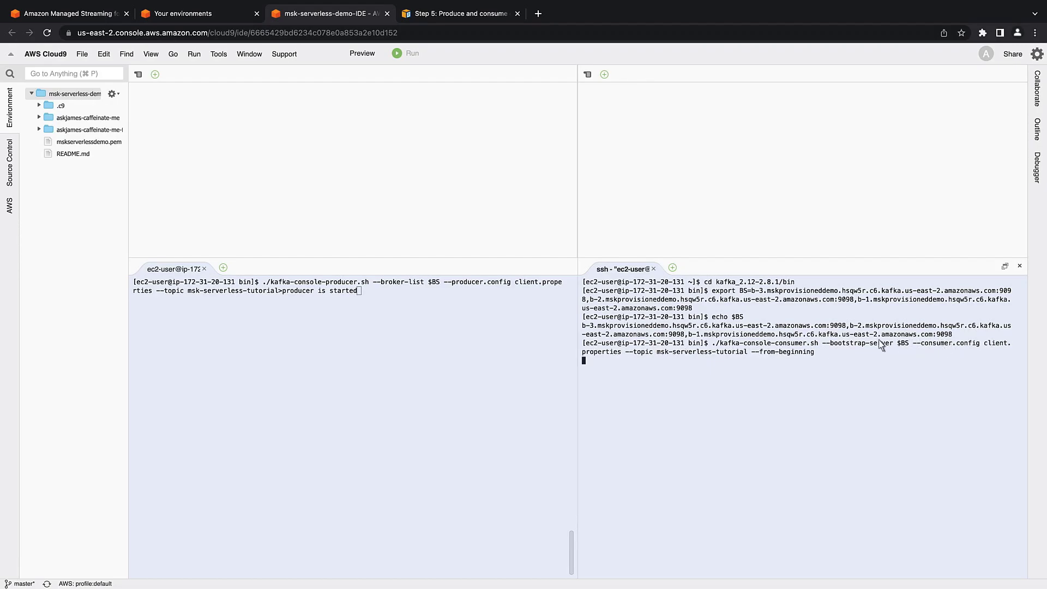
Send test messages 'messages' and 'are going through' from the producer to the consumer
text(messages)
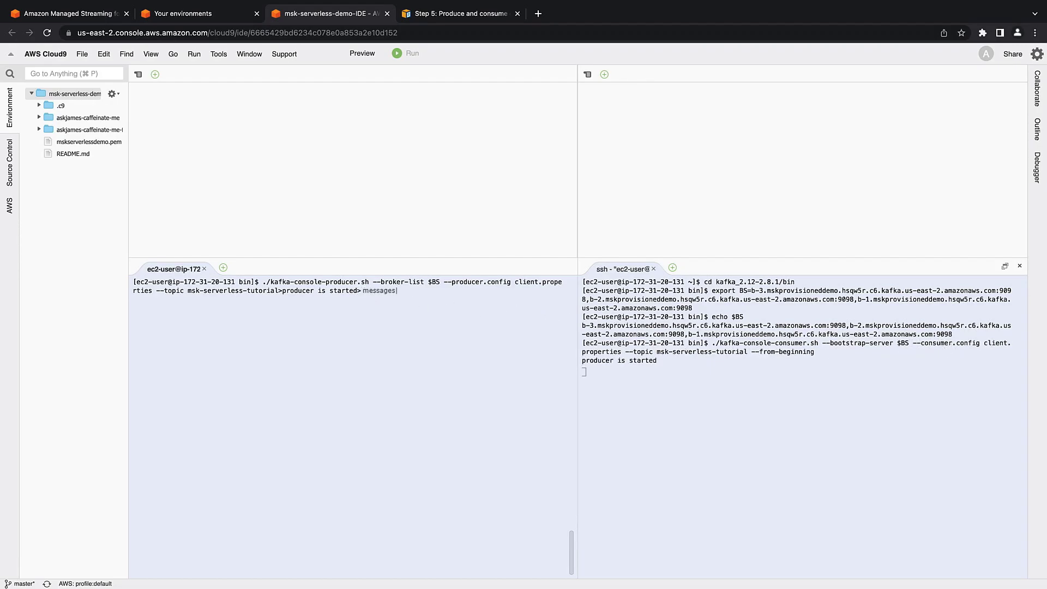
text(are going through>)
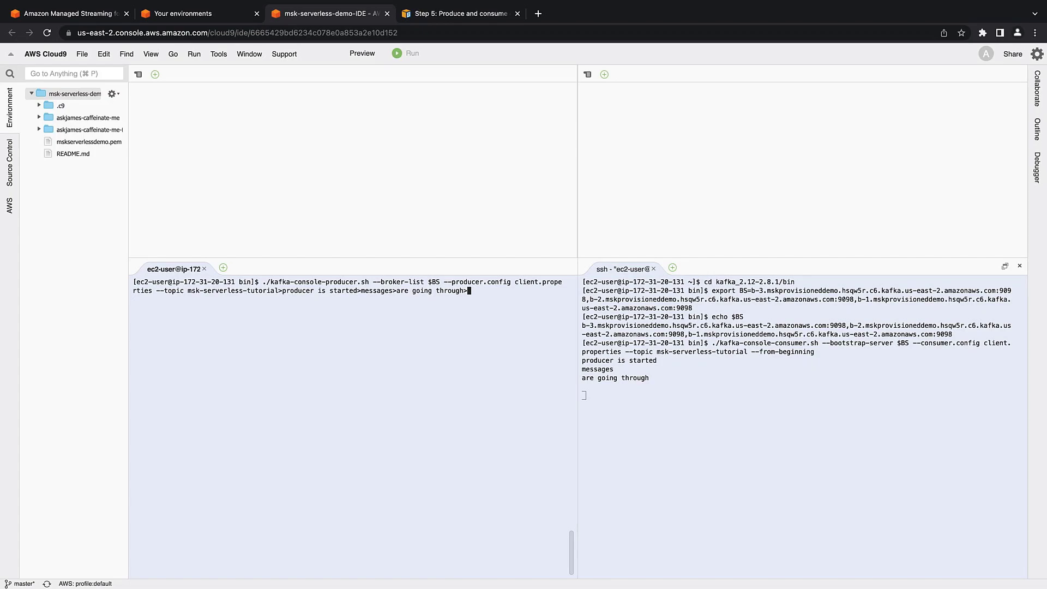
Suspend both the producer and consumer with Ctrl+Z and clear the consumer terminal
key(ctrl+z)
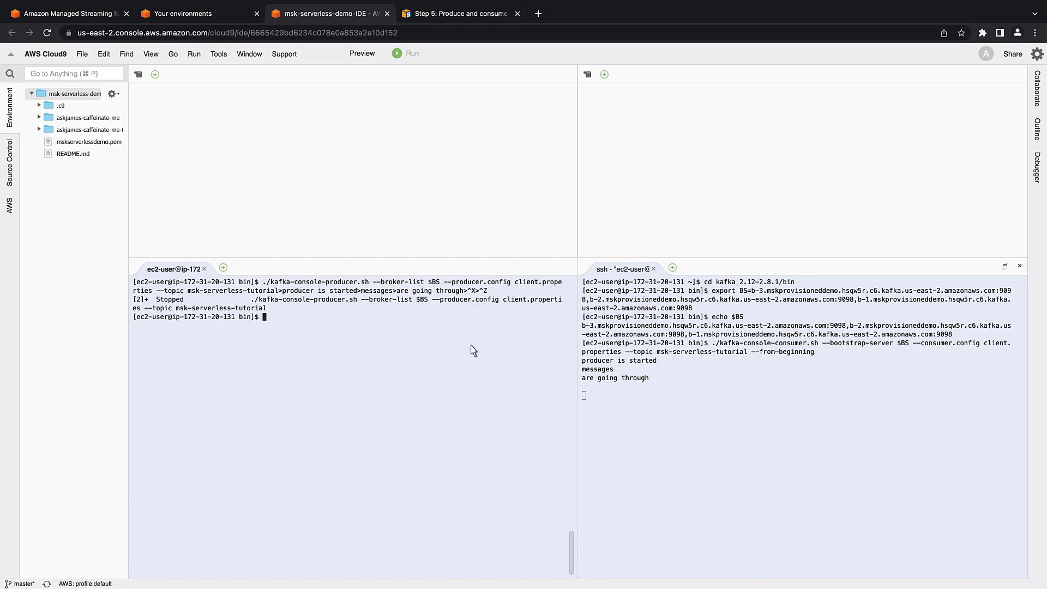
key(ctrl+z)
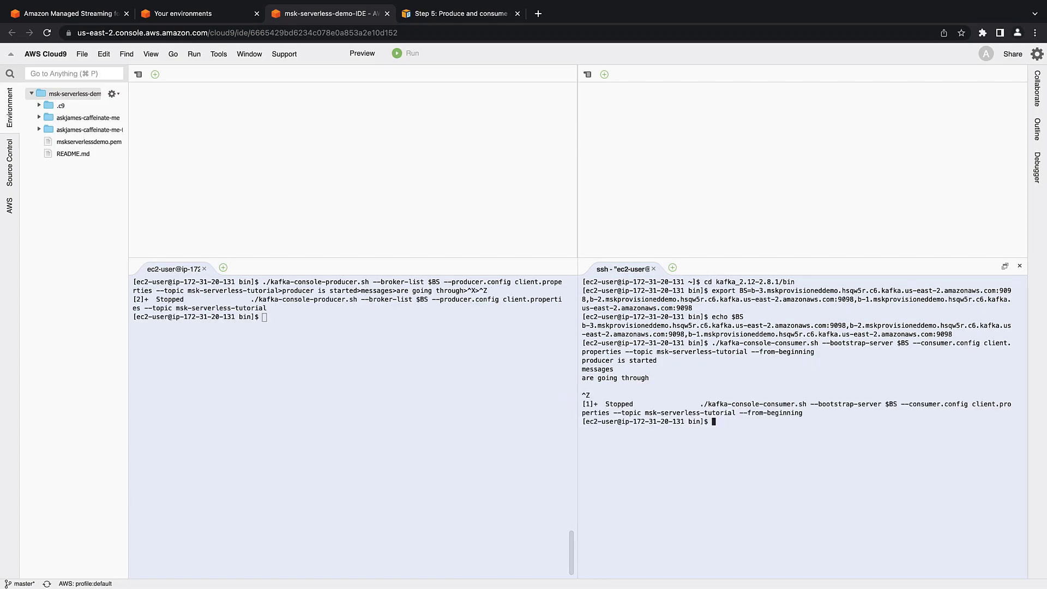
text(clear)
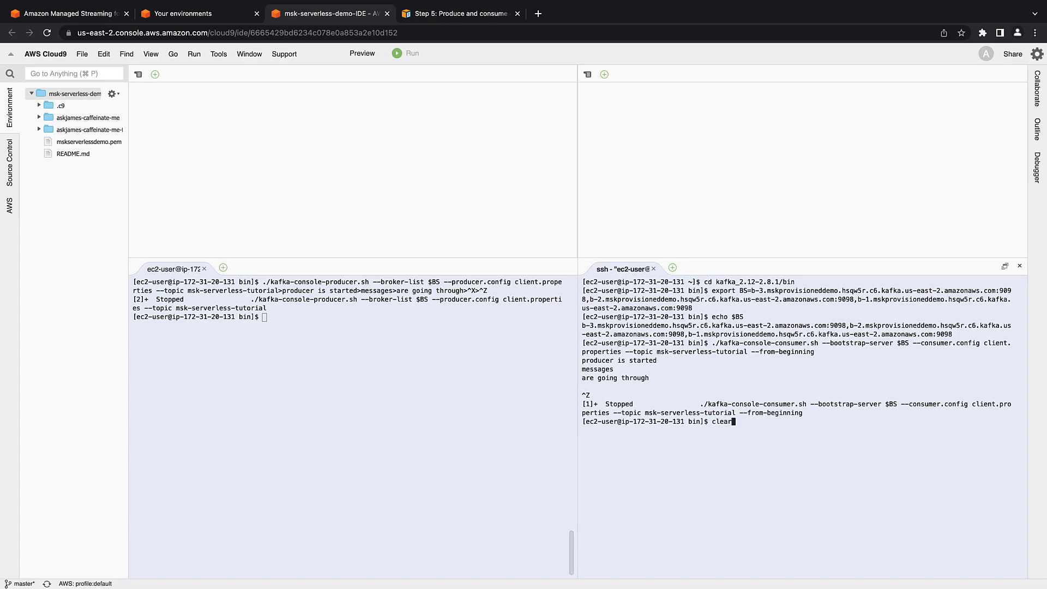
key(Enter)
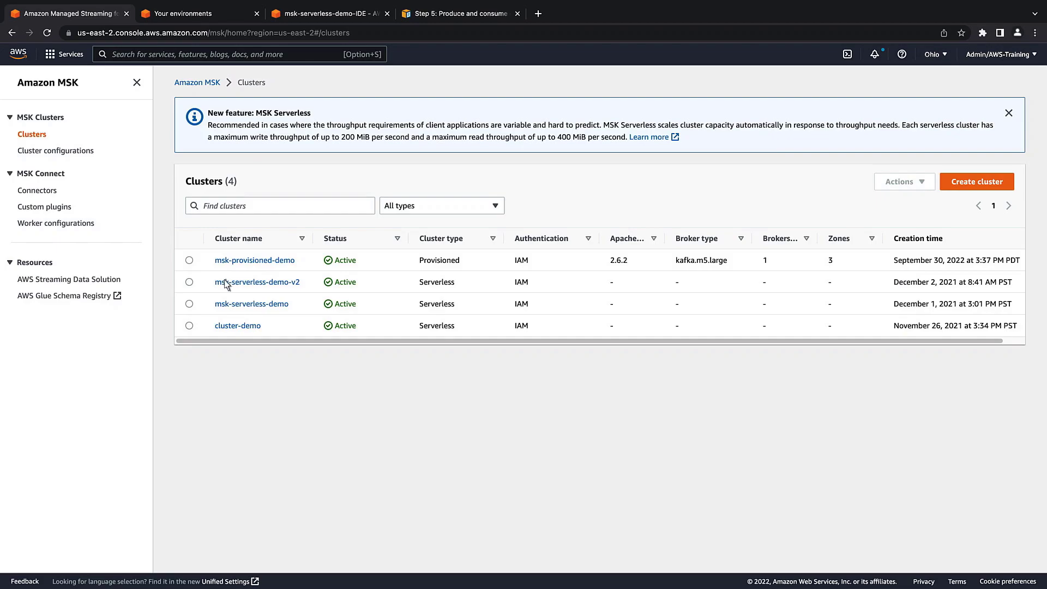
Copy the IAM bootstrap server address from msk-serverless-demo-v2's client information
click(255, 281)
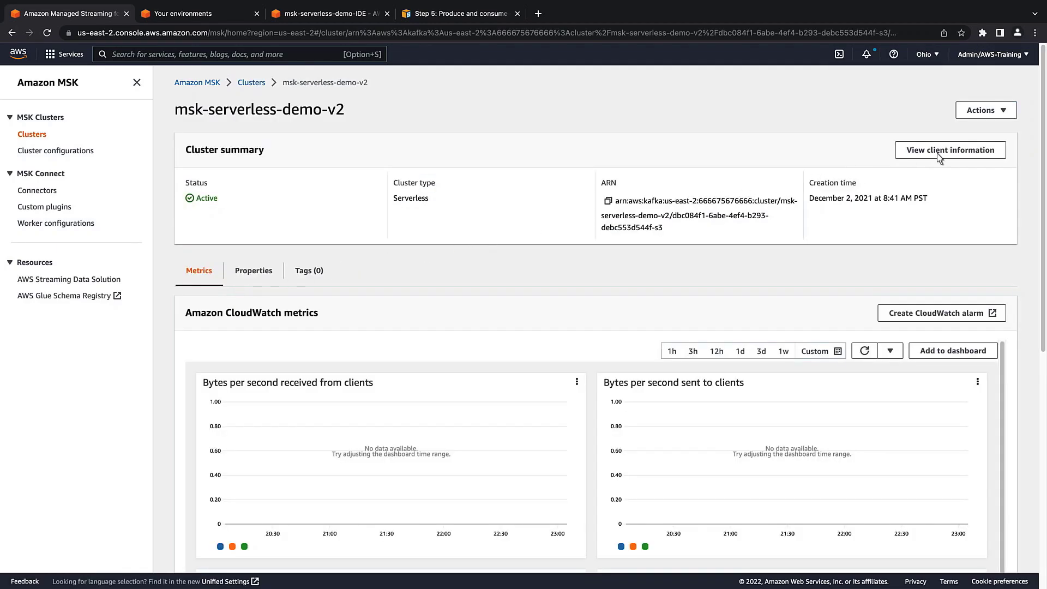
click(951, 150)
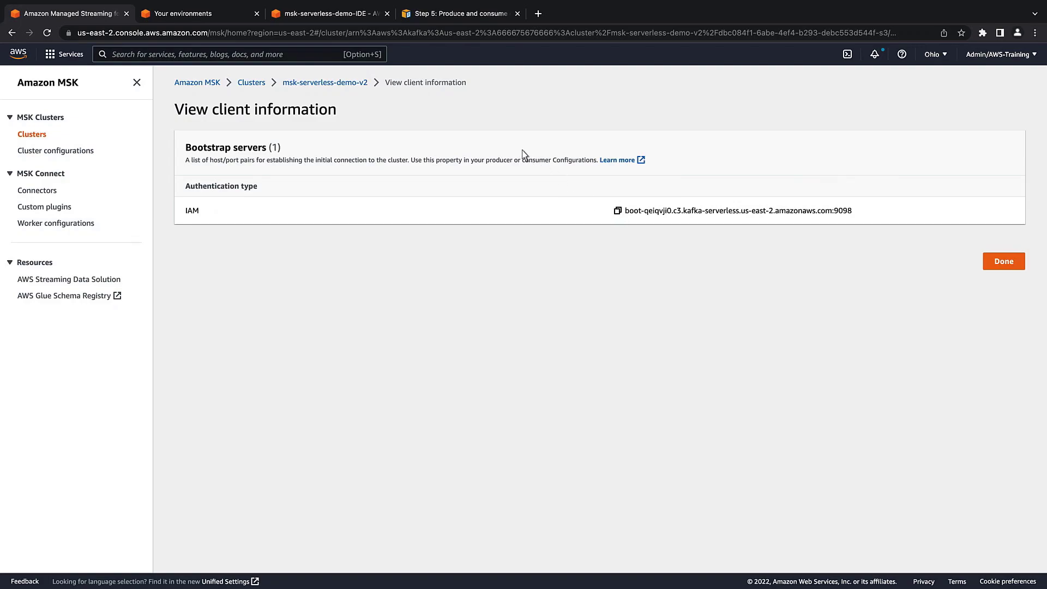
click(328, 13)
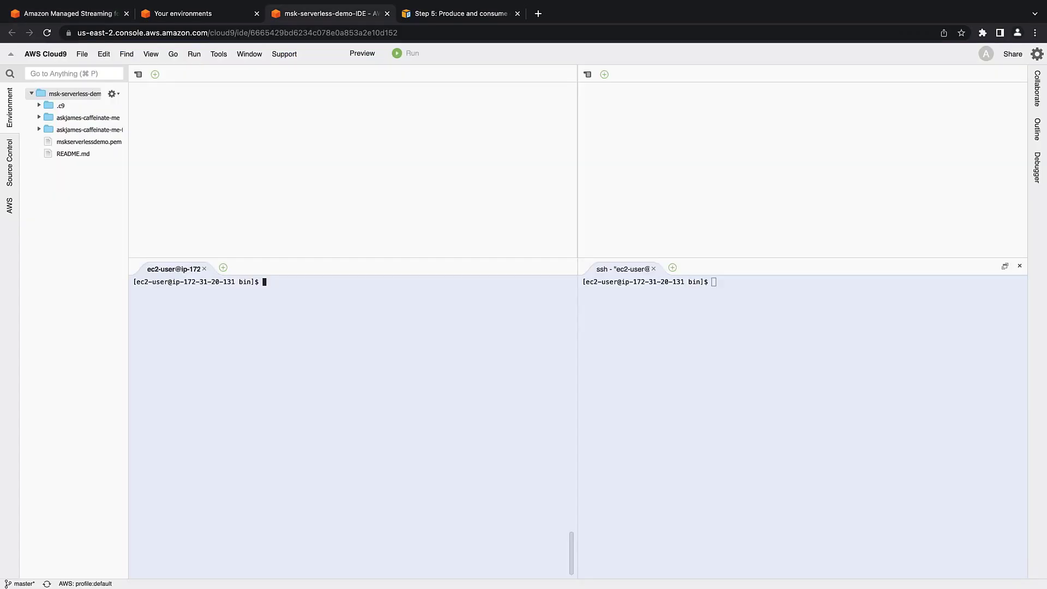
mouse_move(277, 240)
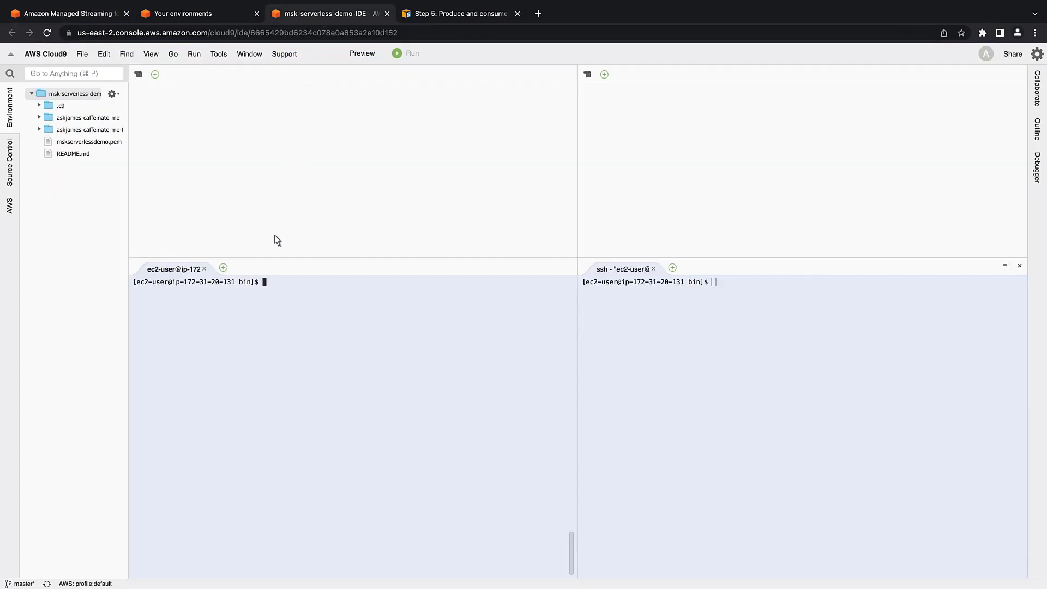
Export BS as boot-qeiqvji0.c3.kafka-serverless.us-east-2.amazonaws.com:9098 in both terminals and echo it back
text(export BS=boot-qeiqvji0.c3.kafka-serverless.us-east-2.amazonaws.com:9098)
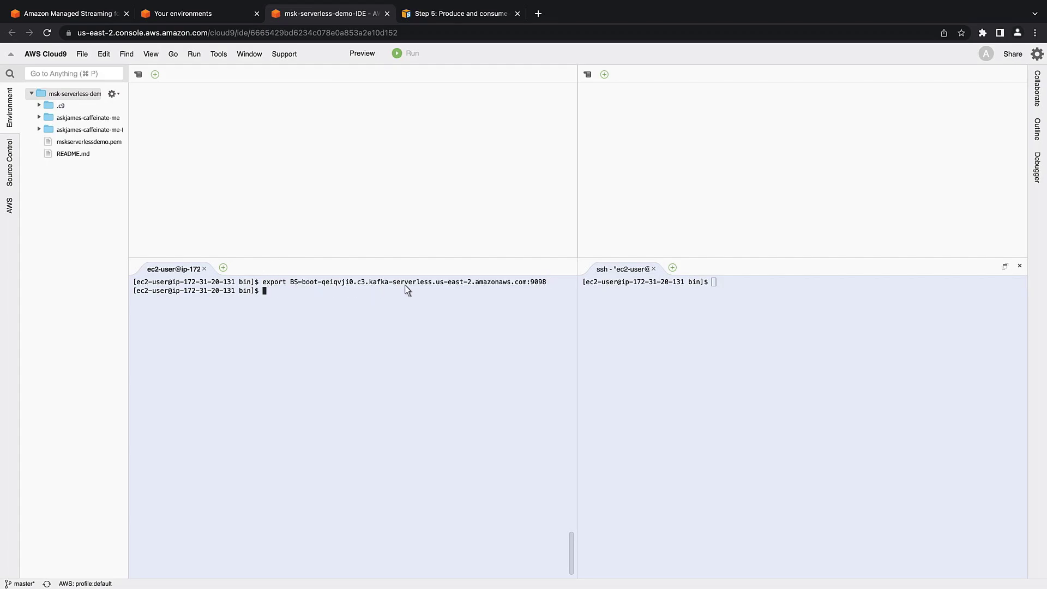
text(export BS=boot-qeiqvji0.c3.kafka-serverless.us-east-2.amazonaws.com:9098)
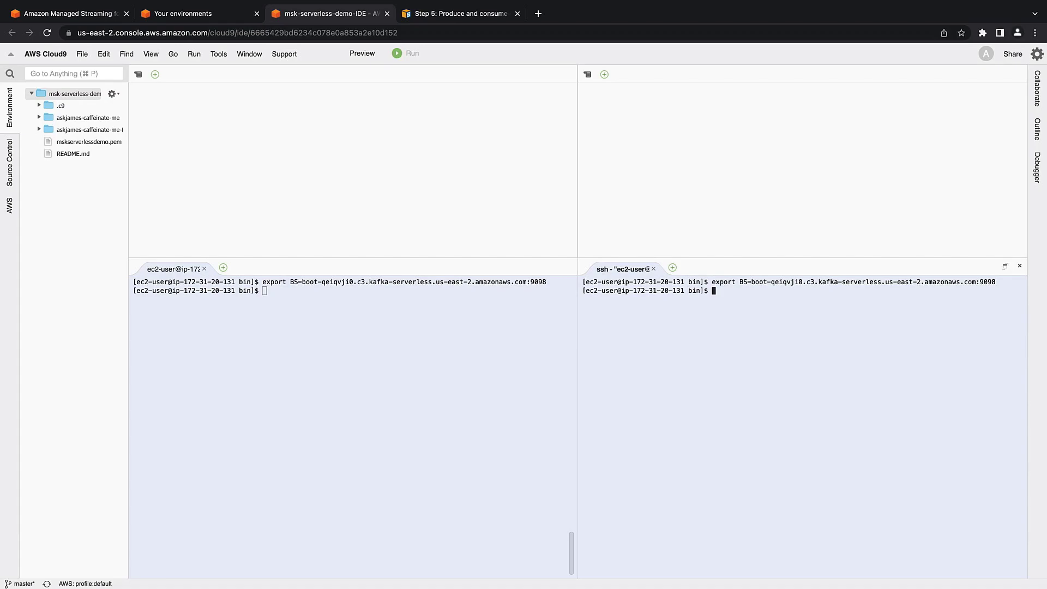
text(echo $BS)
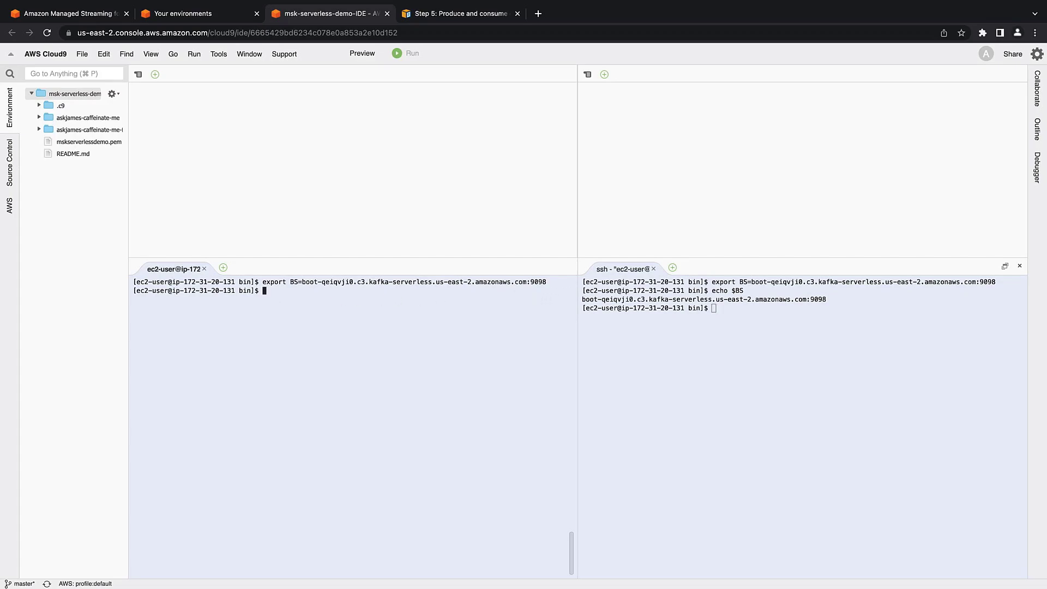
text(echo $BS)
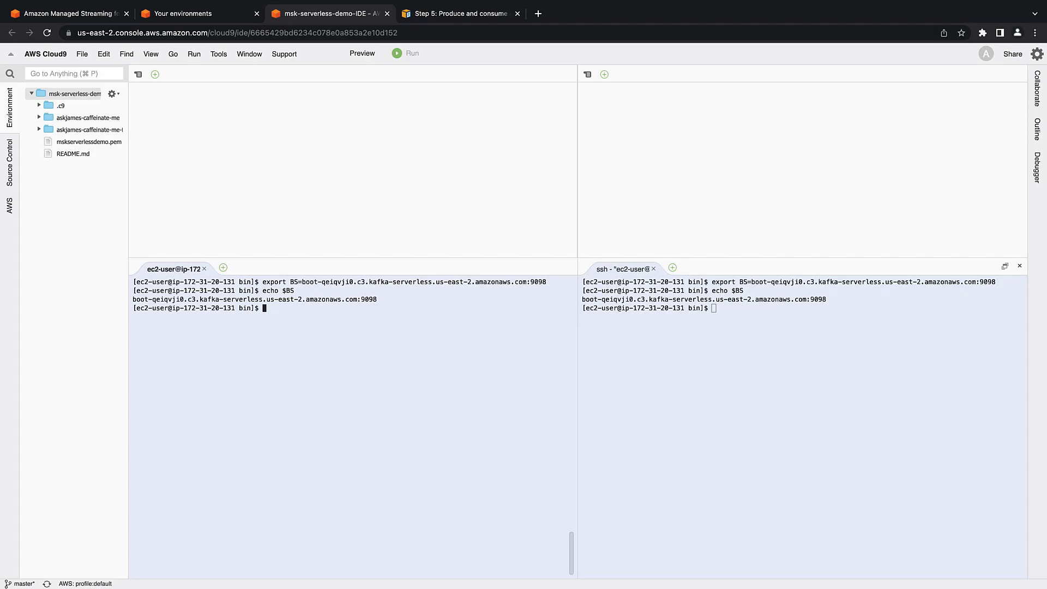
Review the tutorial's Step 4: Create a topic page, then return to Cloud9
click(461, 13)
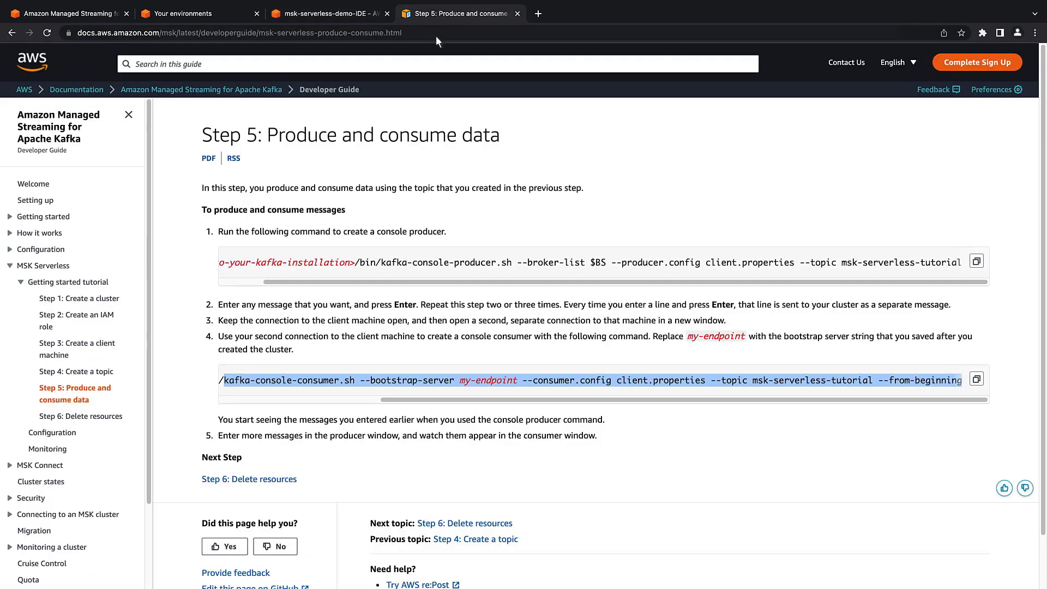
mouse_move(76, 370)
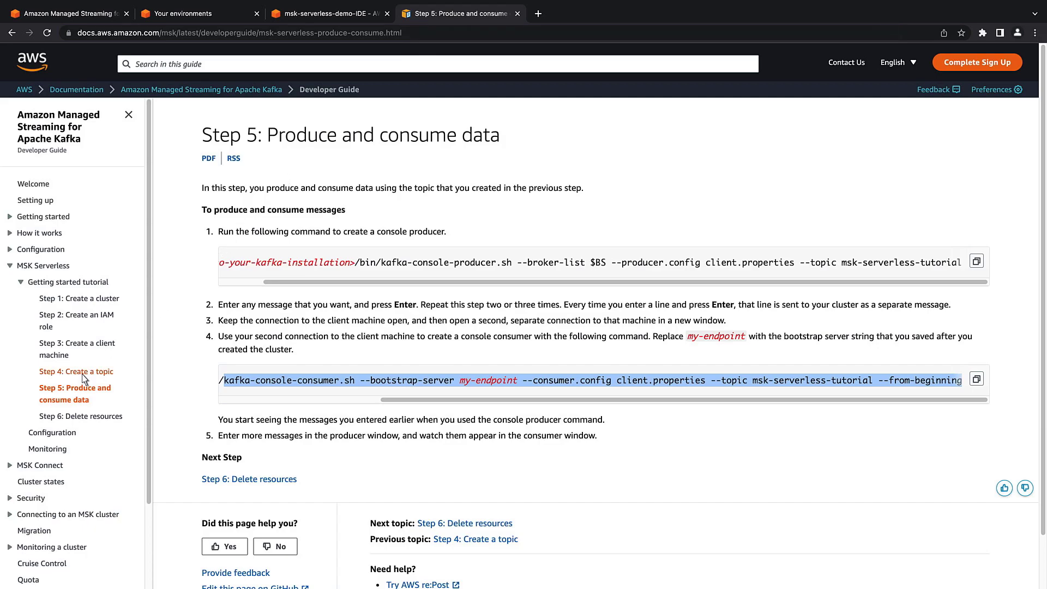
click(75, 371)
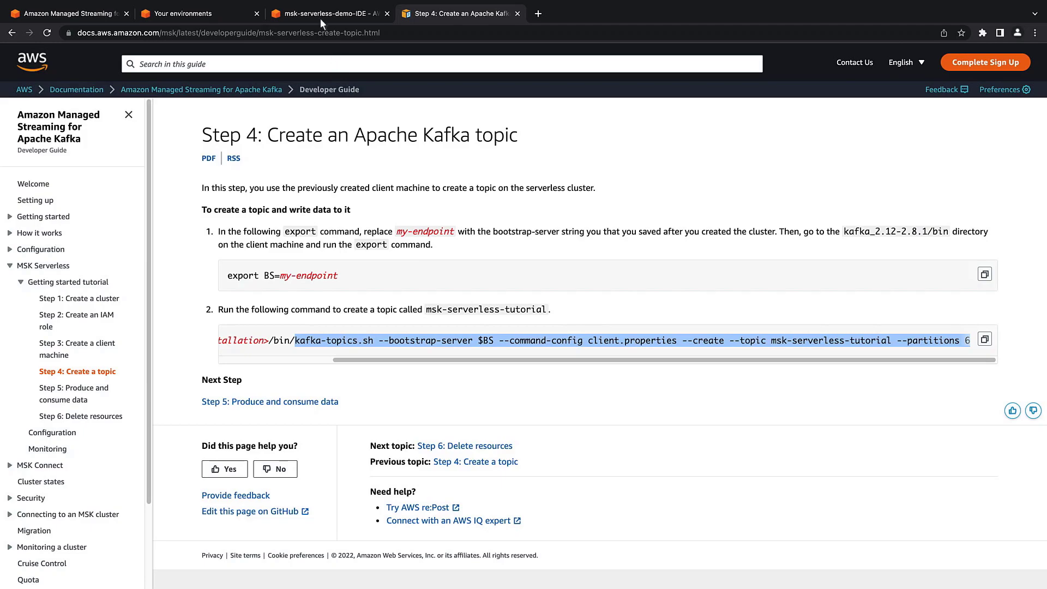
click(327, 13)
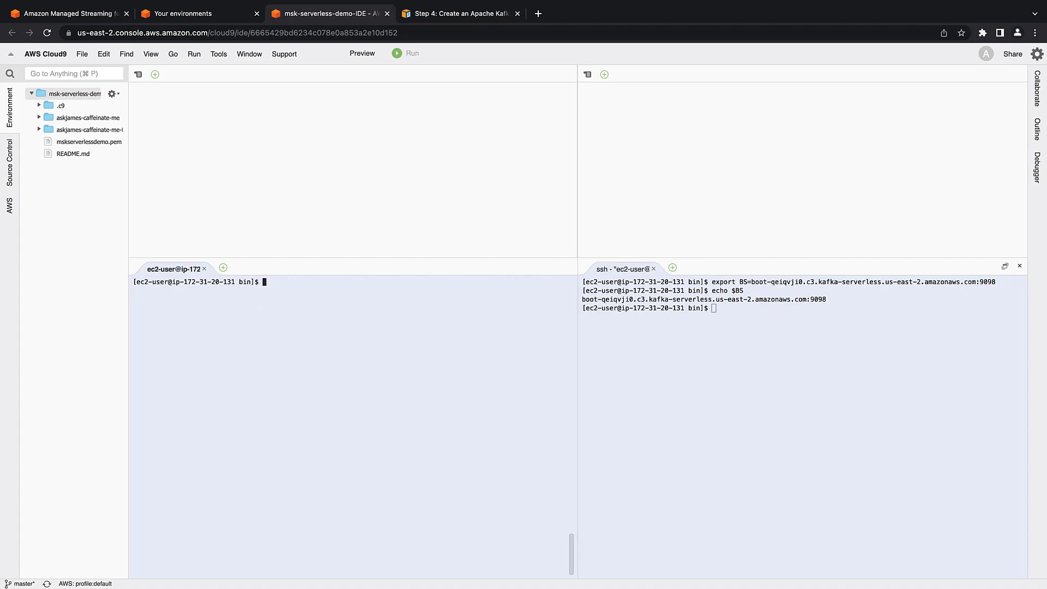
Start the console producer and from-beginning consumer on $BS and enter 'messages are being produced'
text(./kafka-console-producer.sh --broker-list $BS --producer.config client.properties --topic msk-serverless-tutorial>)
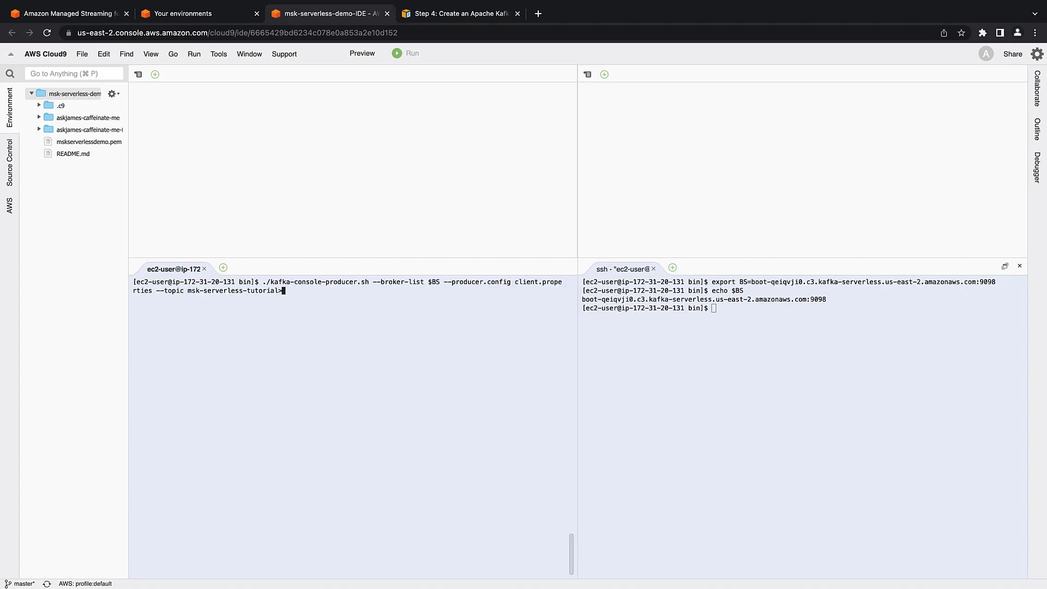
mouse_move(626, 316)
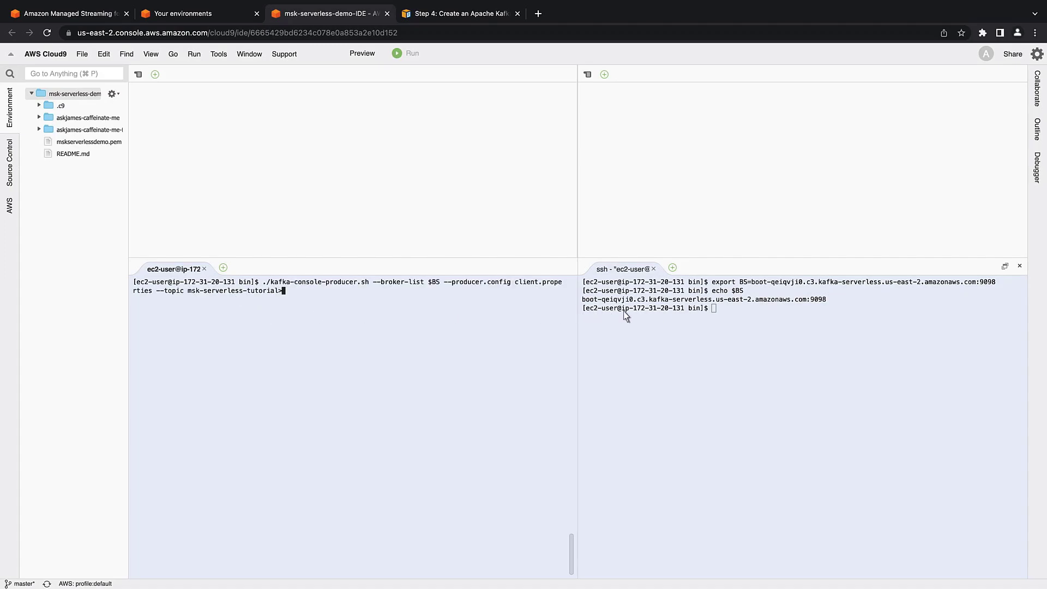
text(./kafka-console-consumer.sh --bootstrap-server $BS --consumer.config client.properties --topic msk-serverless-tutorial --from-beginning)
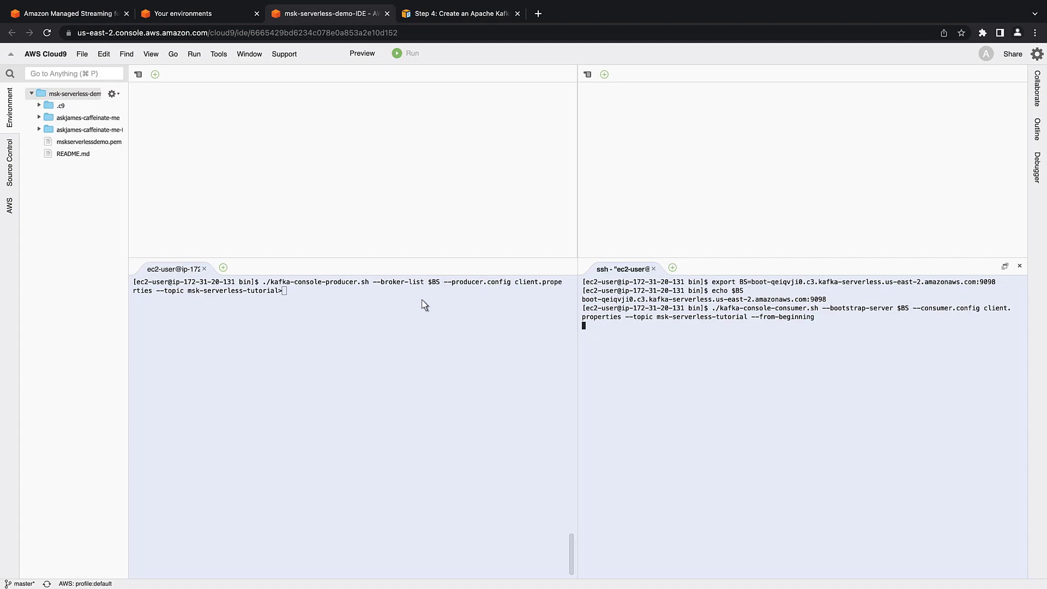
text(messages are being produced)
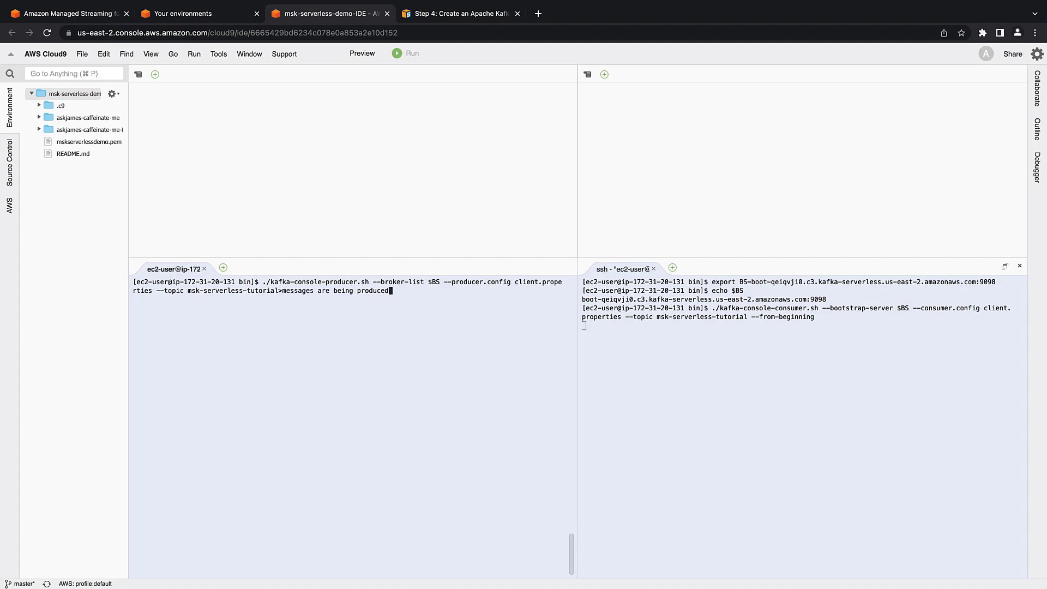